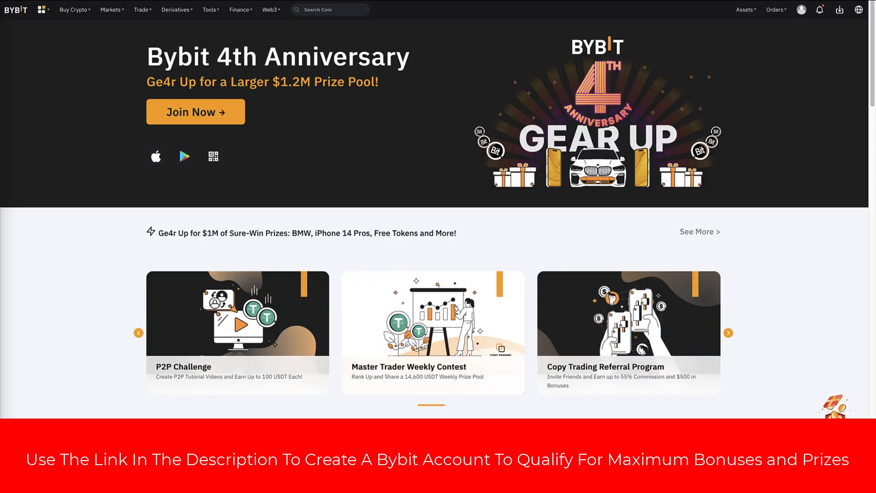
# Step: Click repeatedly at the same spot near the lower right of the Bybit page
pyautogui.click(728, 332)
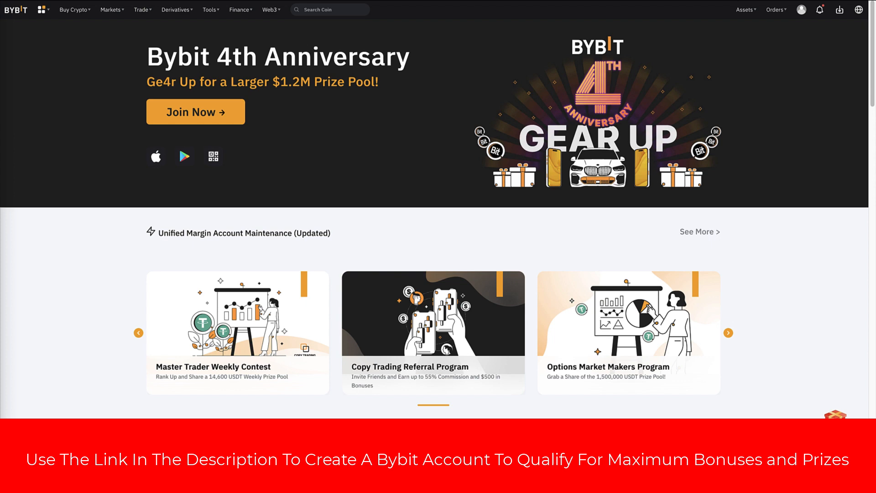
pyautogui.click(727, 332)
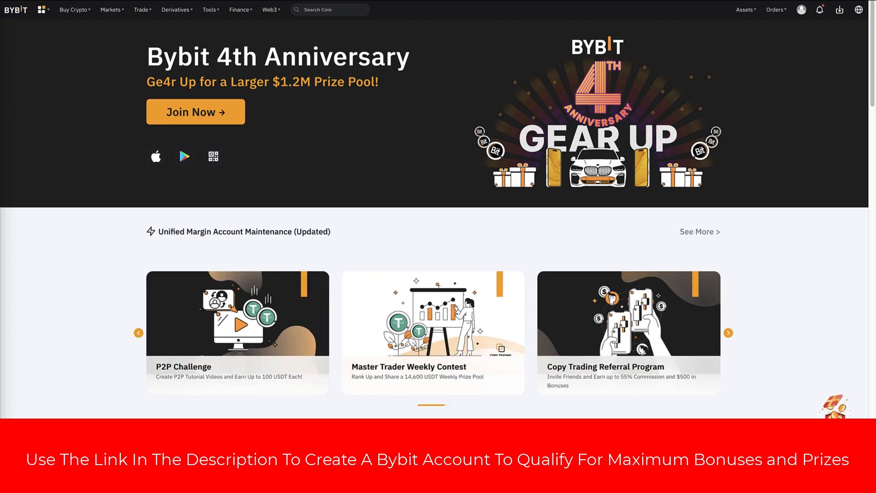
pyautogui.click(727, 333)
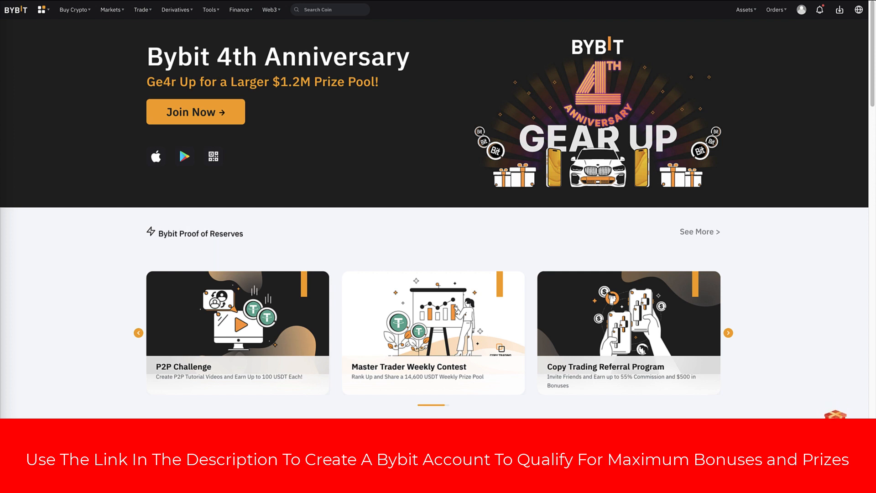
pyautogui.click(727, 333)
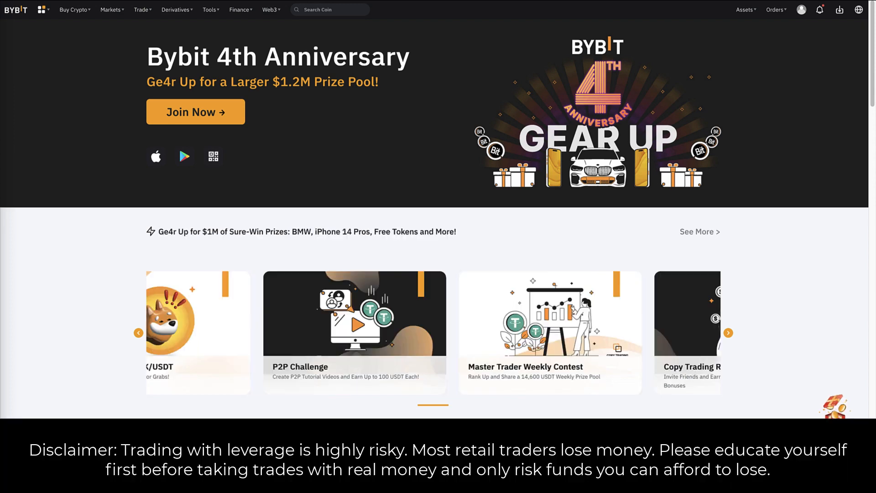
pyautogui.click(138, 333)
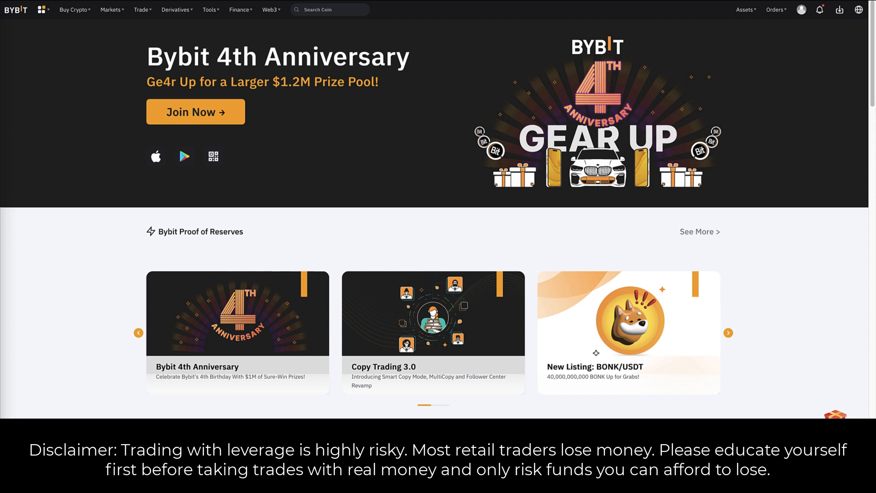
pyautogui.click(728, 333)
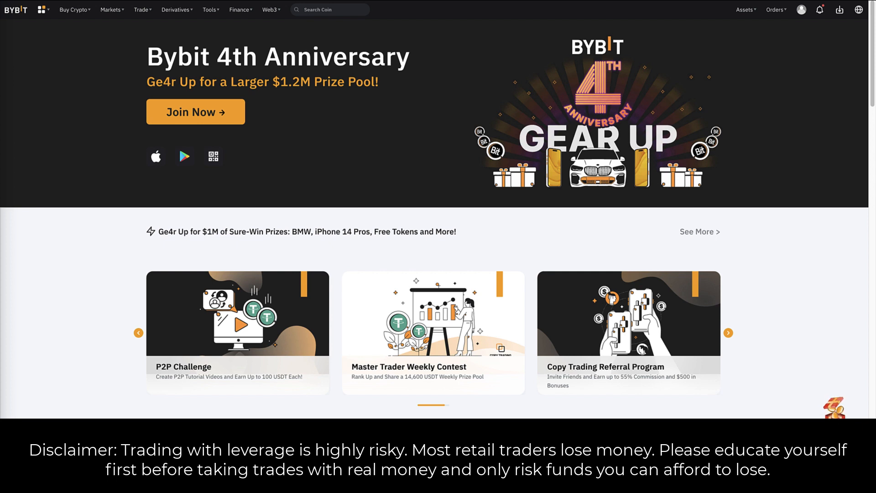
pyautogui.click(727, 333)
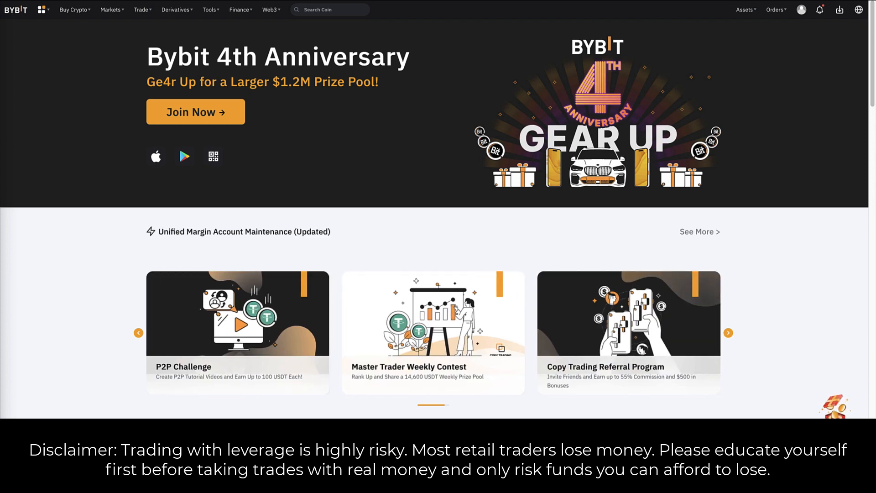
pyautogui.click(727, 333)
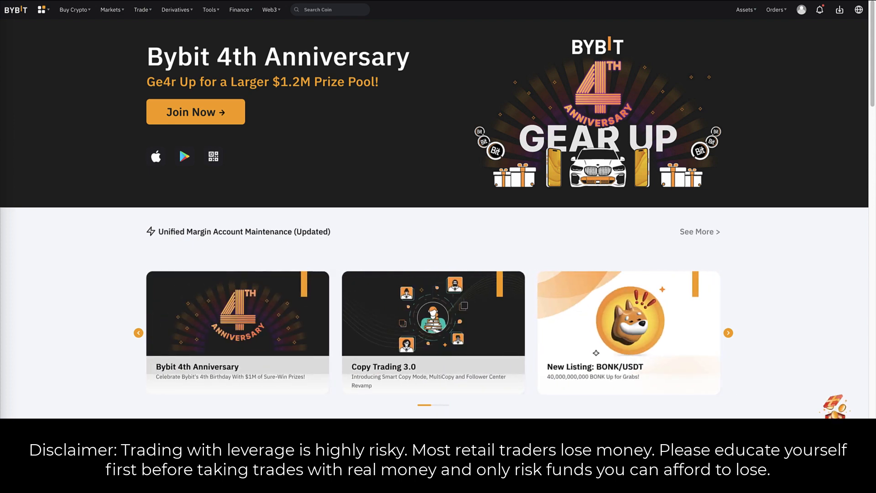
pyautogui.click(728, 333)
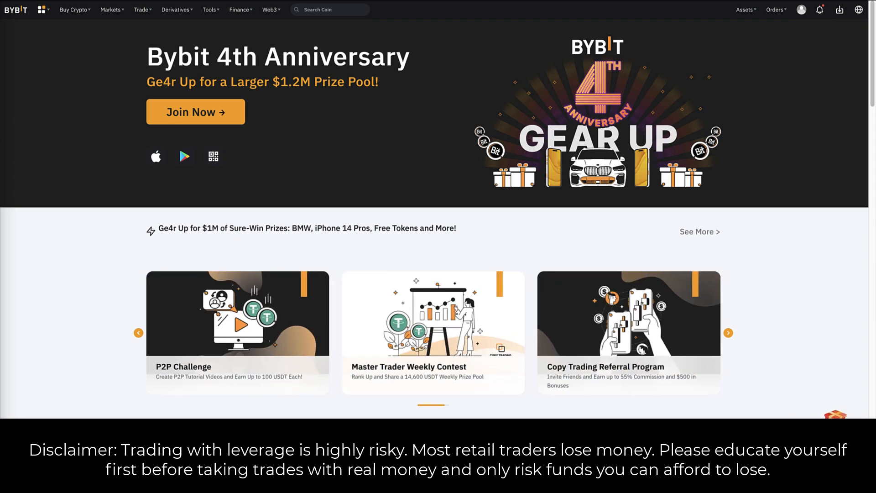
pyautogui.click(727, 333)
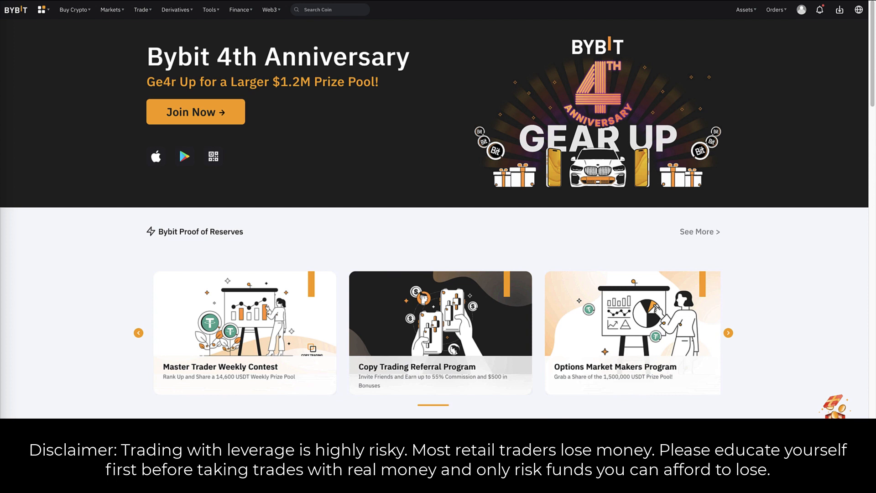
# Step: Show the Buy Crypto options, then reveal Market Overview, Market Data and Launch
pyautogui.scroll(-3)
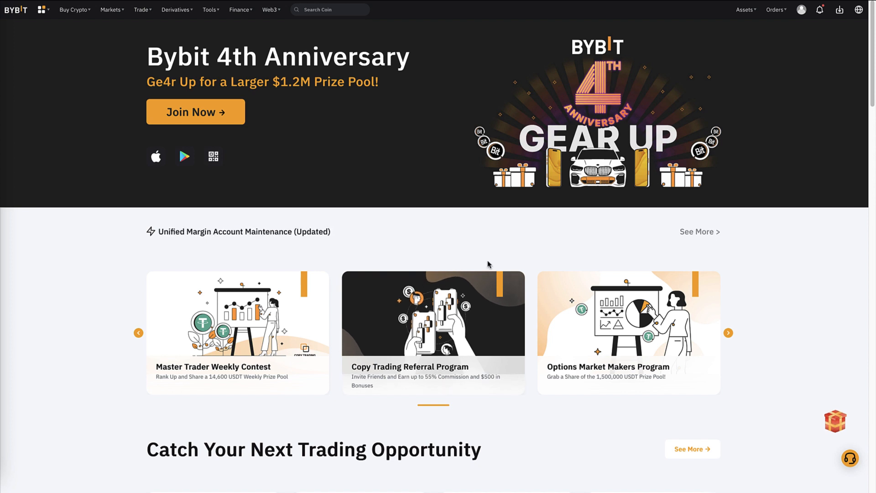
pyautogui.moveTo(713, 306)
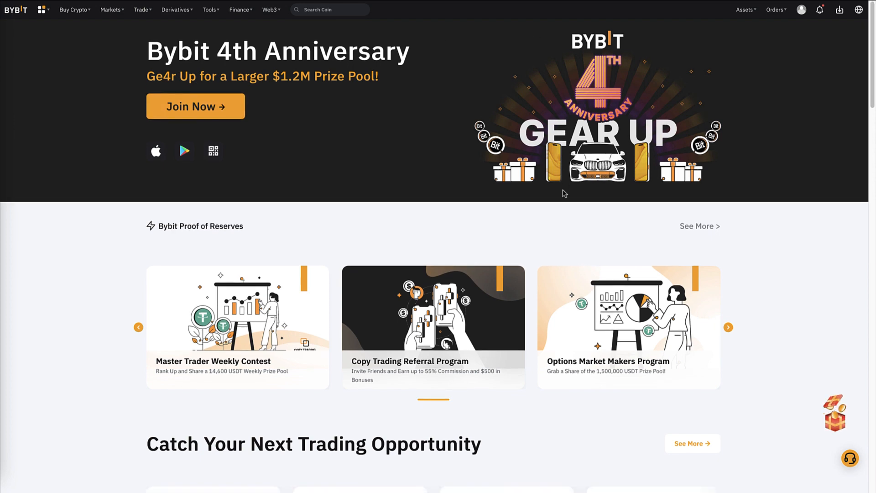
pyautogui.scroll(-3)
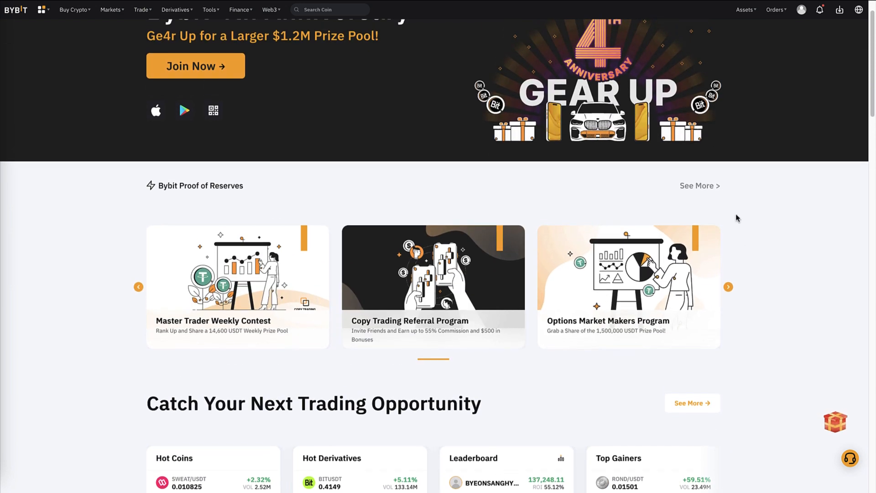
pyautogui.scroll(3)
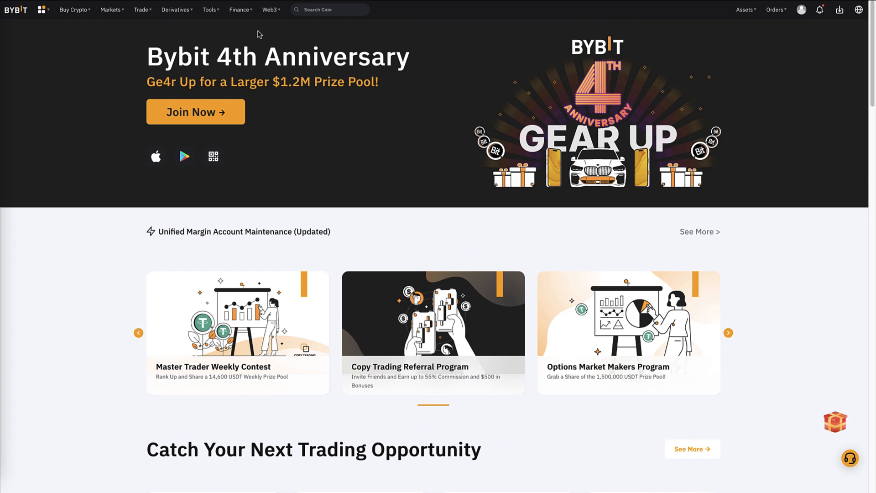
pyautogui.click(74, 10)
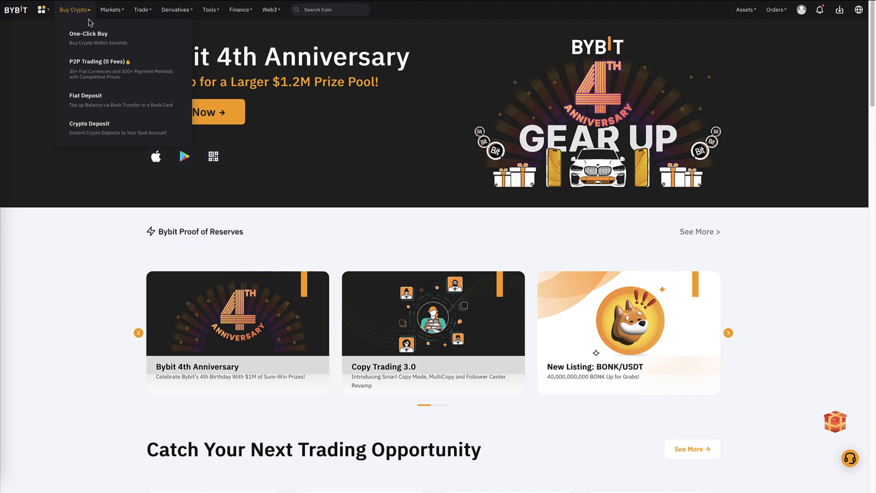
pyautogui.moveTo(118, 96)
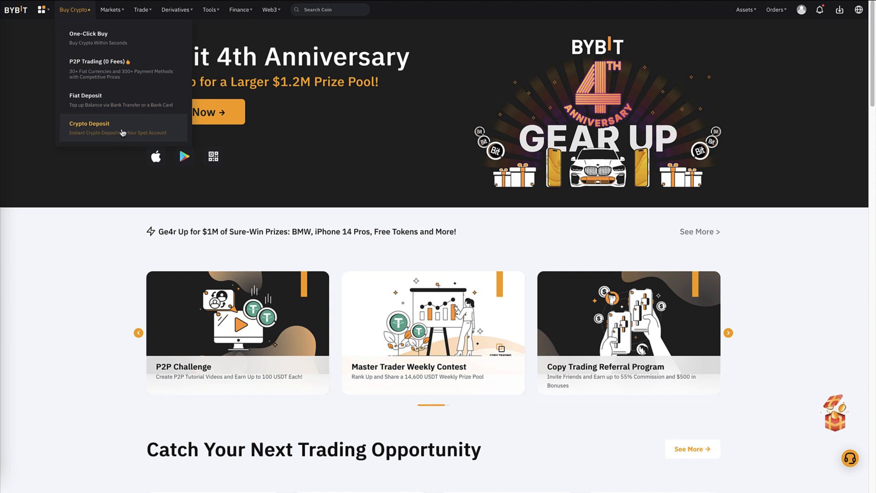
pyautogui.click(727, 333)
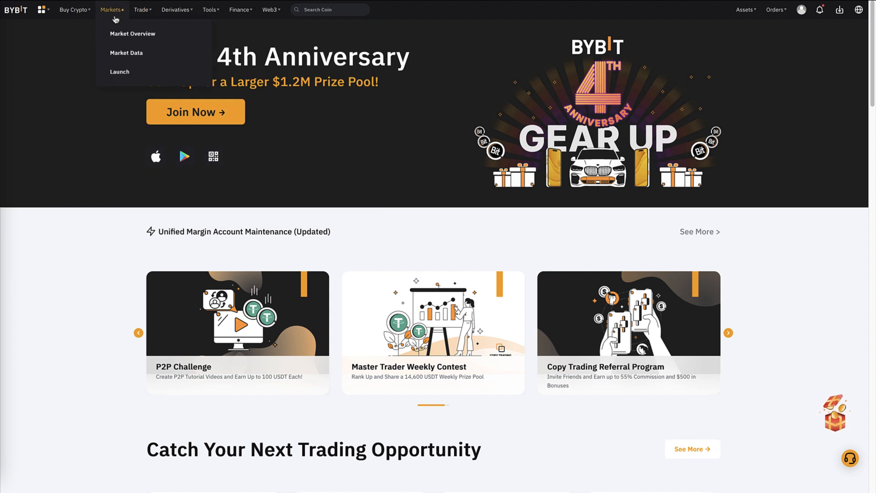
pyautogui.click(142, 10)
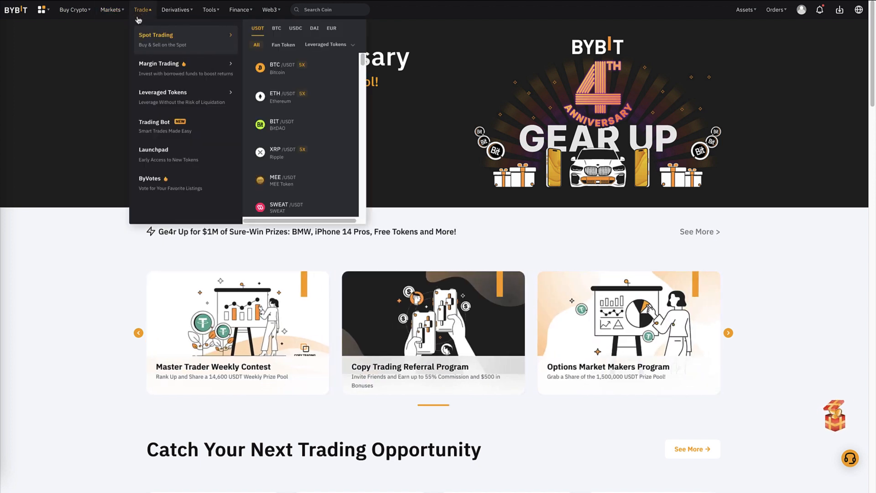
pyautogui.moveTo(178, 147)
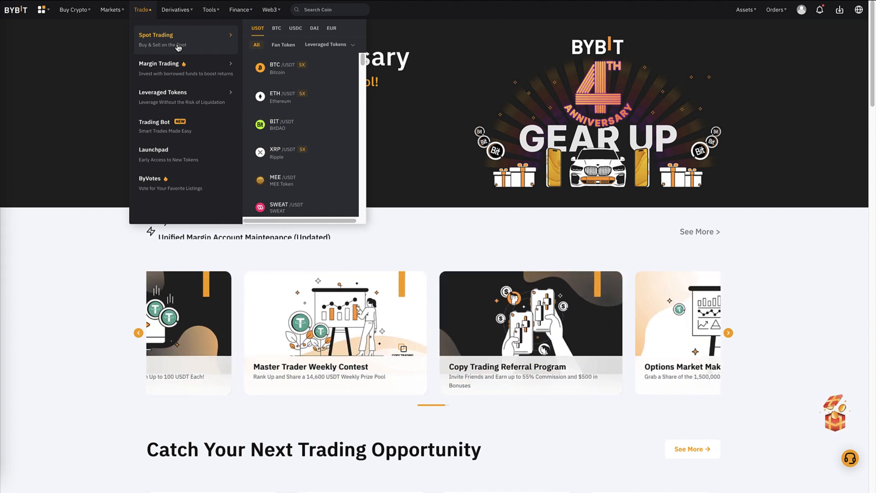
pyautogui.click(729, 332)
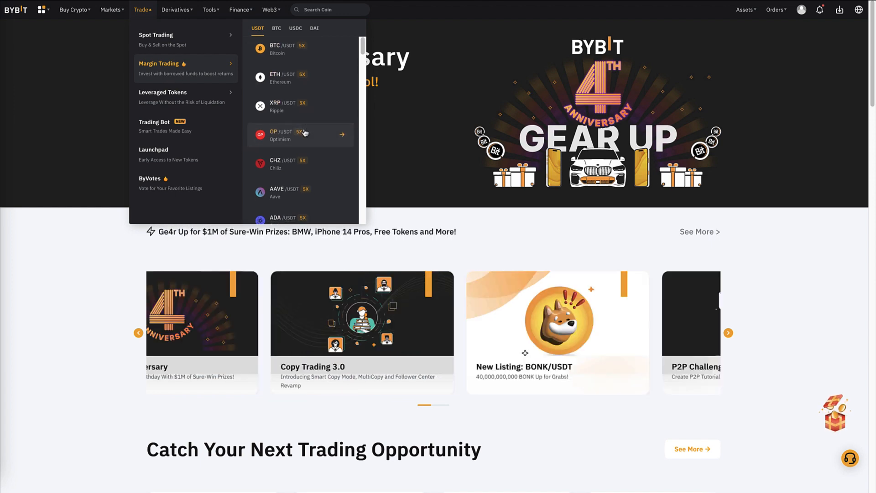
pyautogui.scroll(-3)
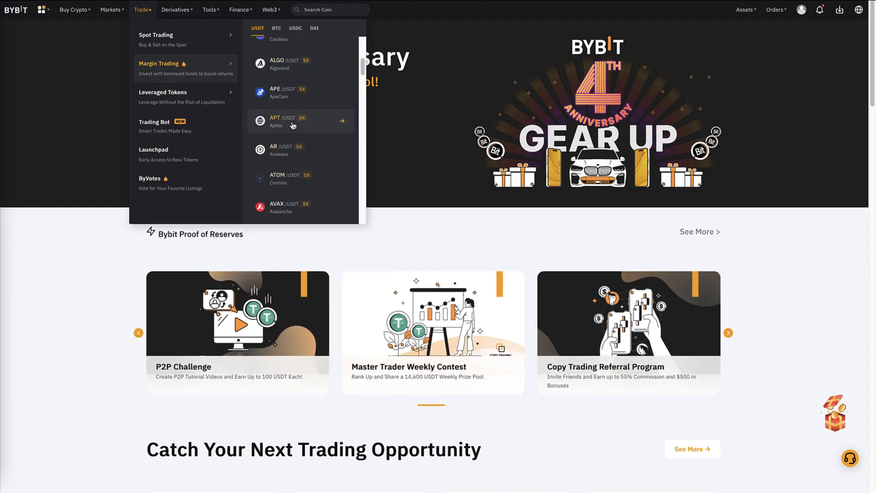
pyautogui.scroll(3)
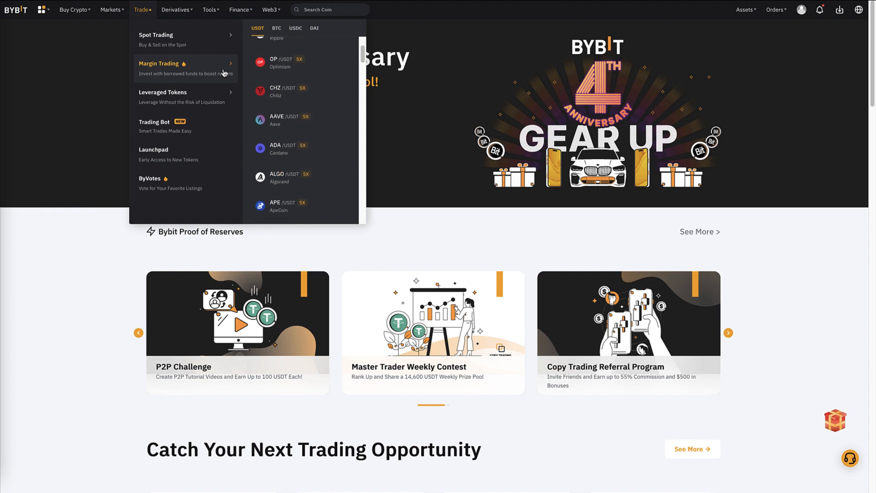
pyautogui.click(176, 9)
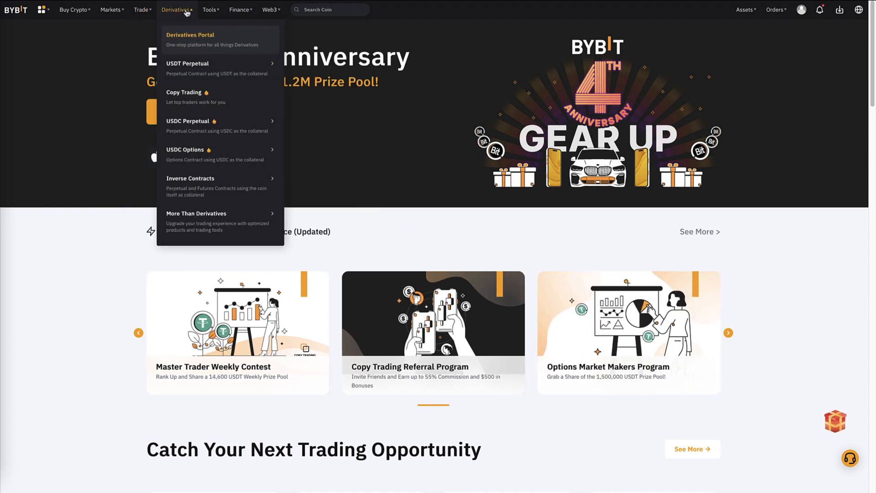
pyautogui.click(141, 9)
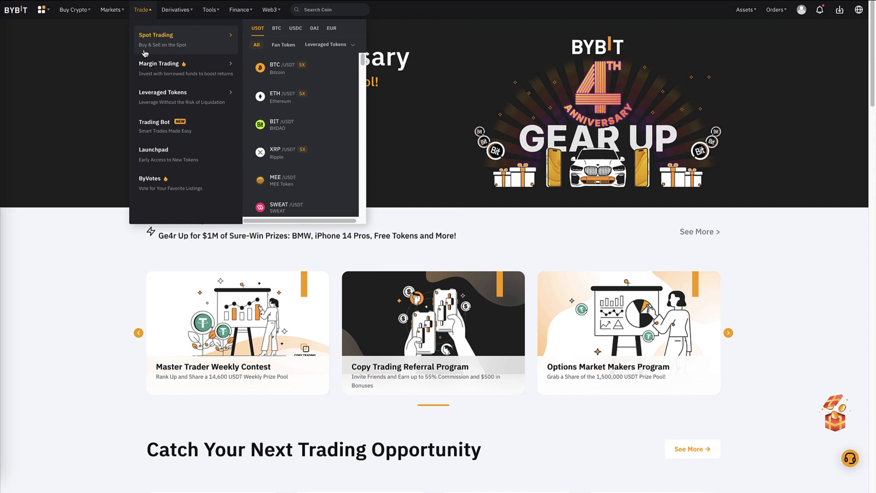
pyautogui.click(176, 9)
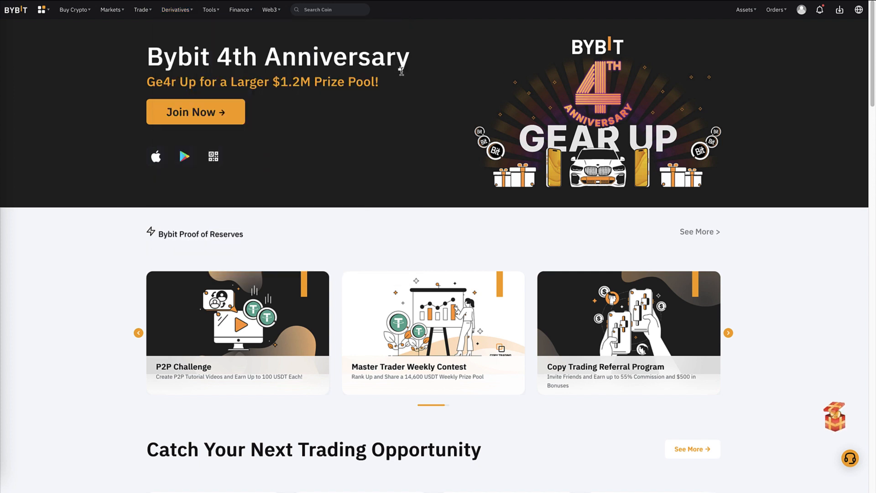
# Step: Choose Deposit from the Assets dropdown to reach the BTC deposit page
pyautogui.click(727, 333)
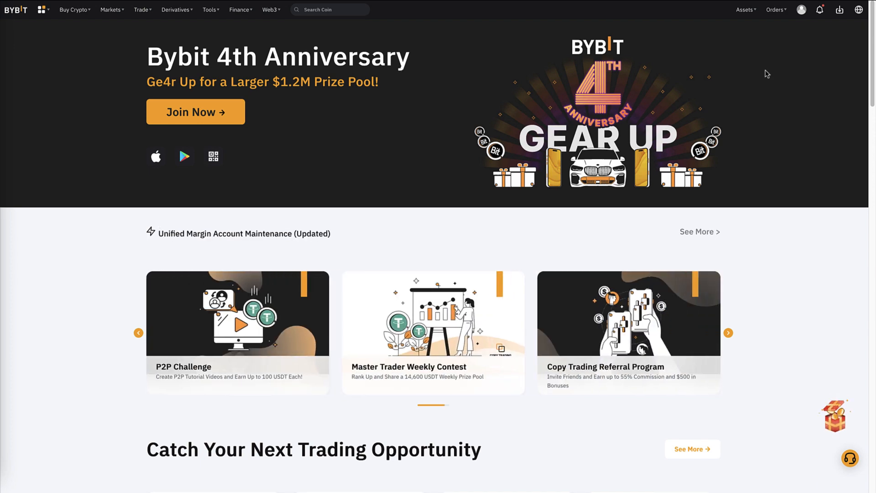
pyautogui.click(744, 9)
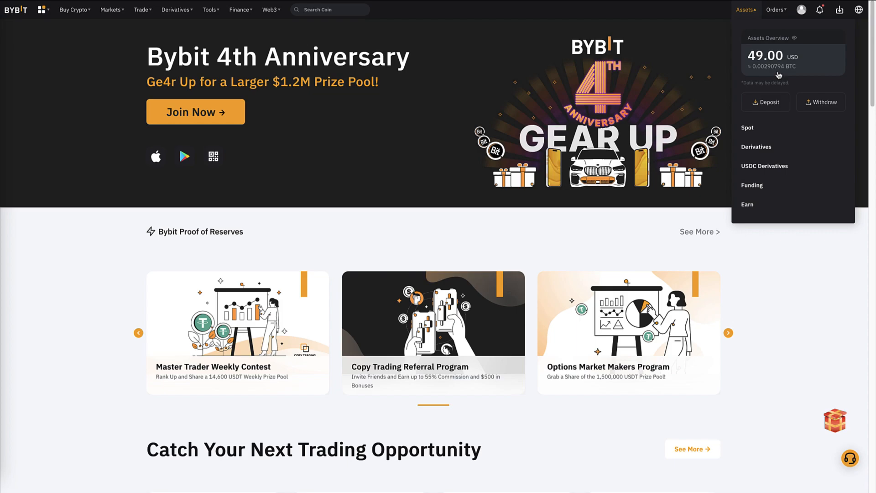
pyautogui.click(764, 102)
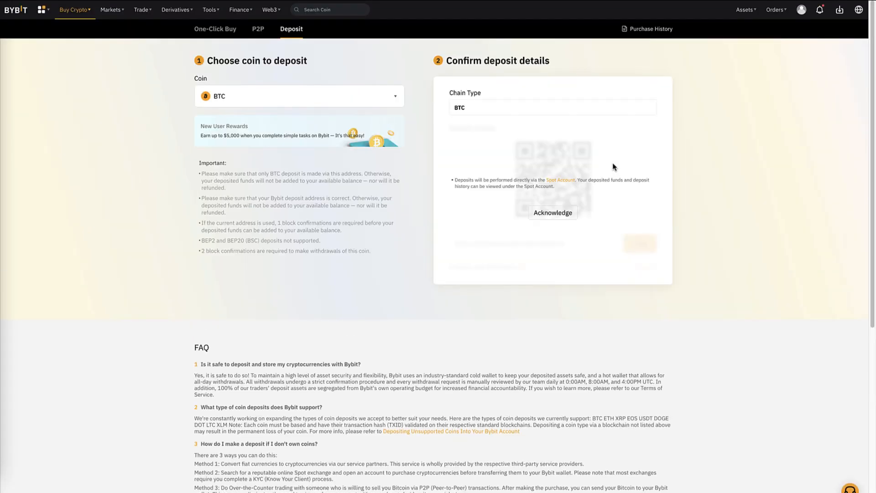
pyautogui.moveTo(264, 74)
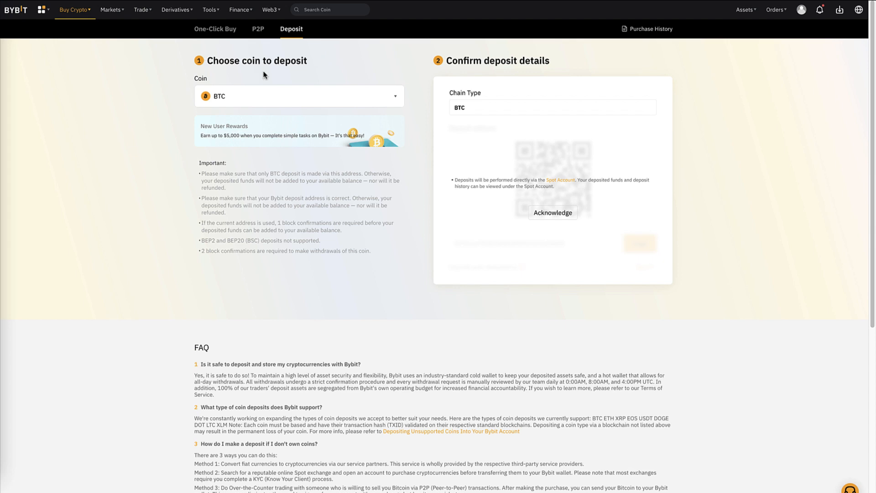
# Step: Choose USDT as the deposit coin and keep Arbitrum One as its network
pyautogui.click(299, 95)
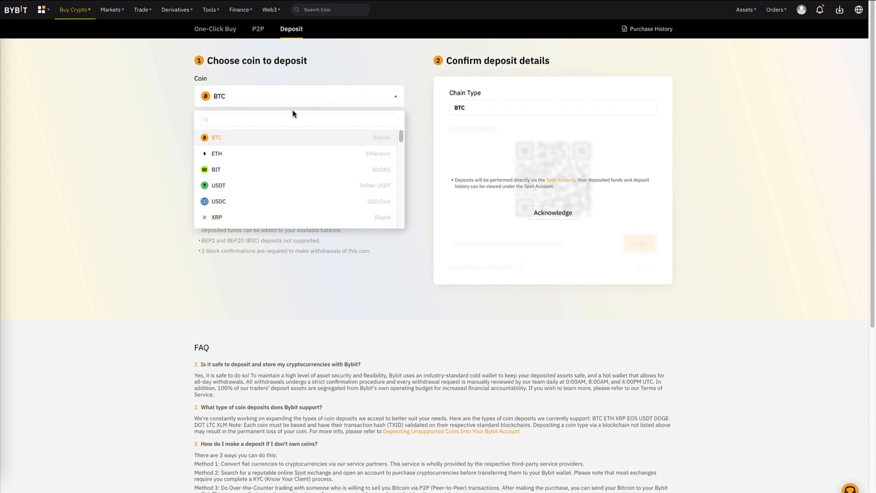
pyautogui.moveTo(249, 192)
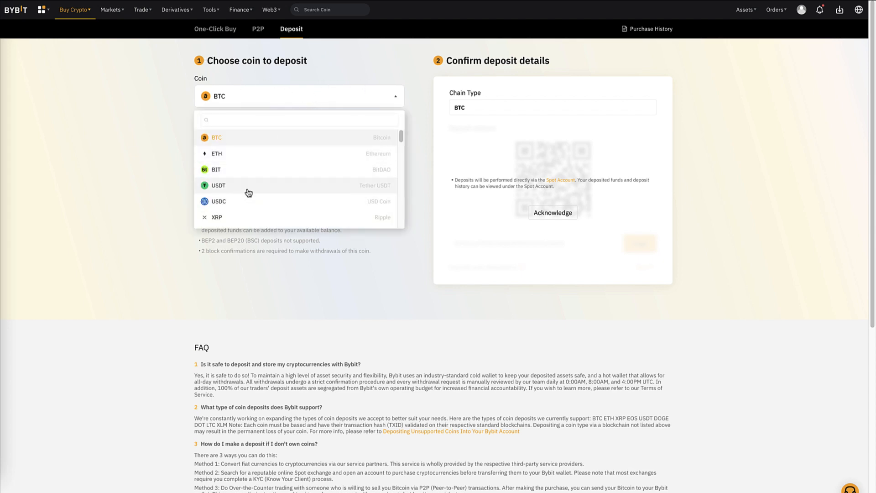
pyautogui.moveTo(244, 208)
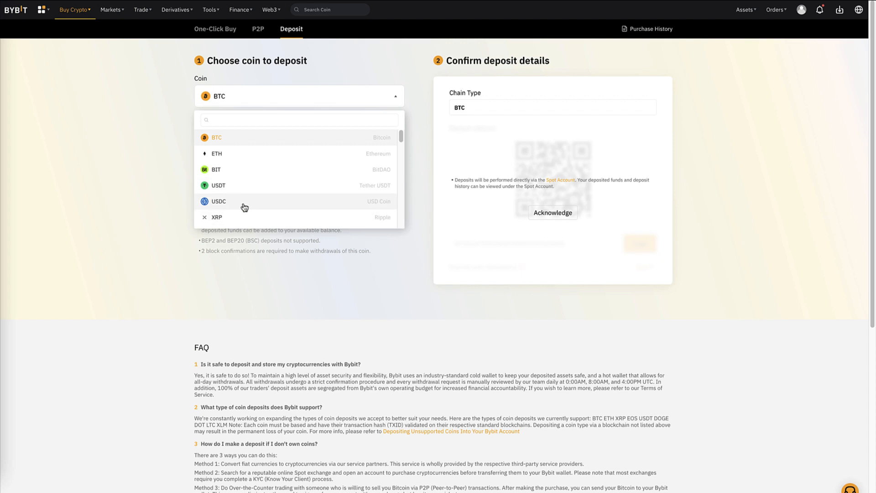
pyautogui.moveTo(237, 184)
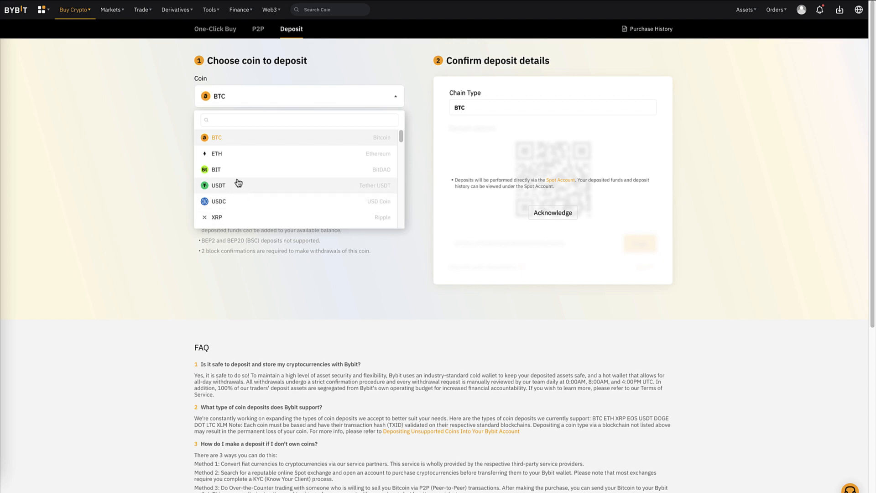
pyautogui.moveTo(234, 181)
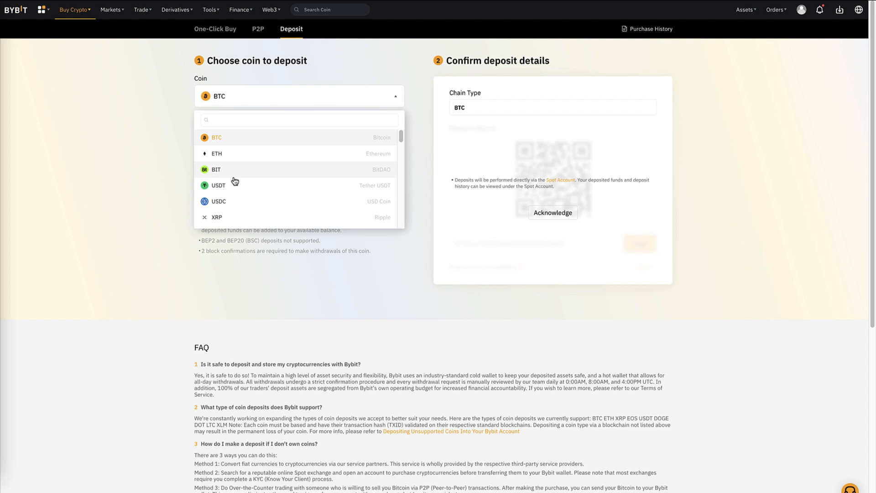
pyautogui.click(216, 137)
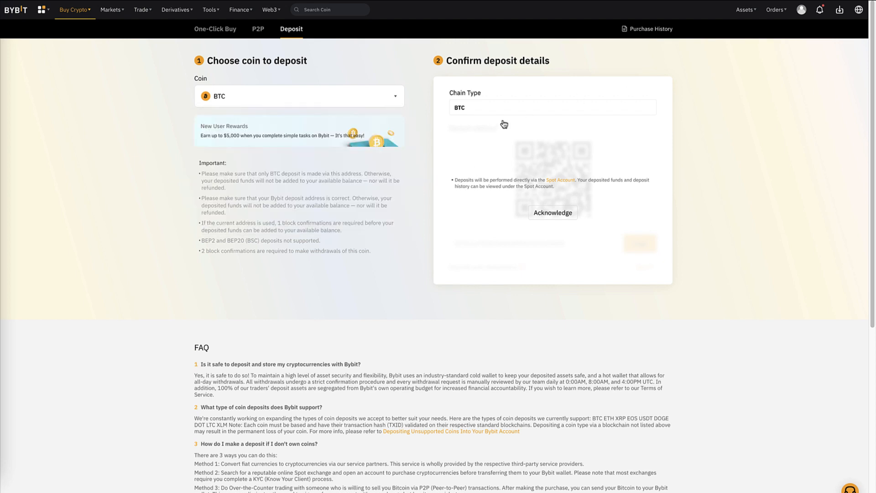
pyautogui.click(298, 95)
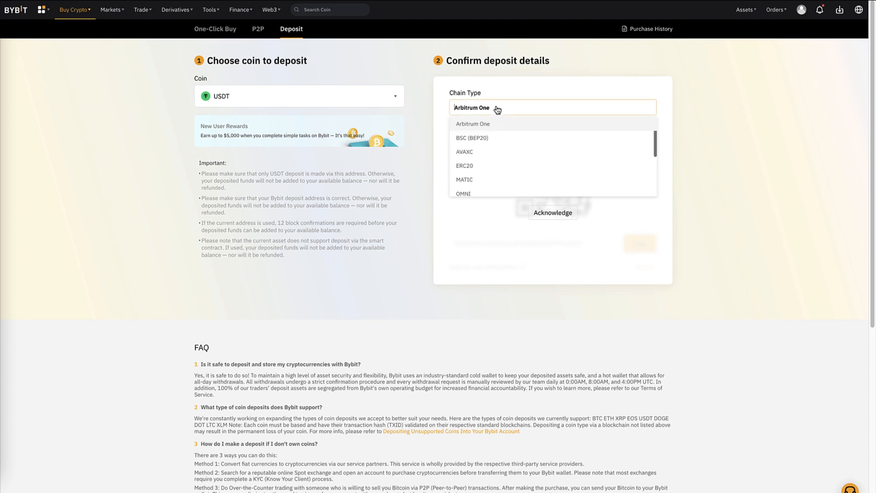
pyautogui.moveTo(505, 153)
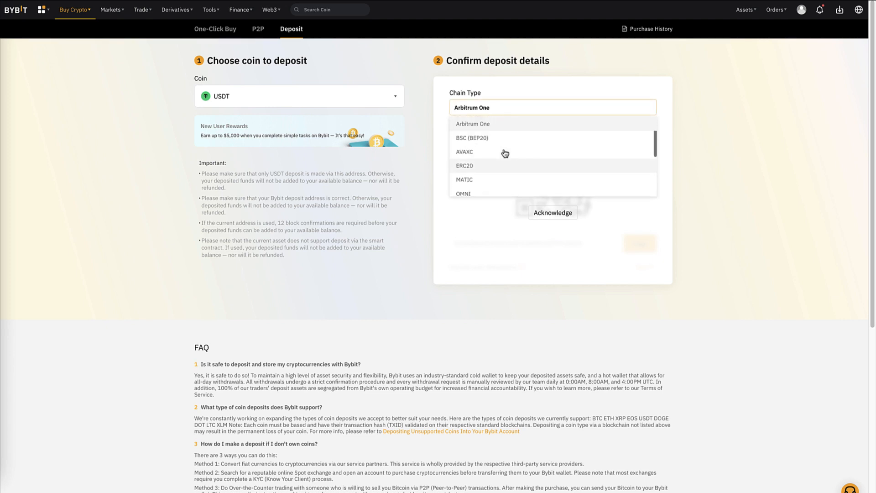
pyautogui.moveTo(488, 142)
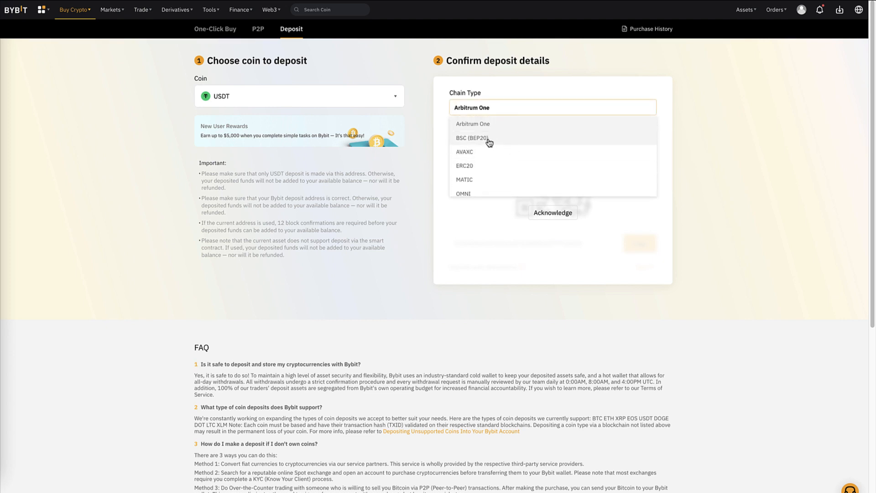
pyautogui.scroll(-3)
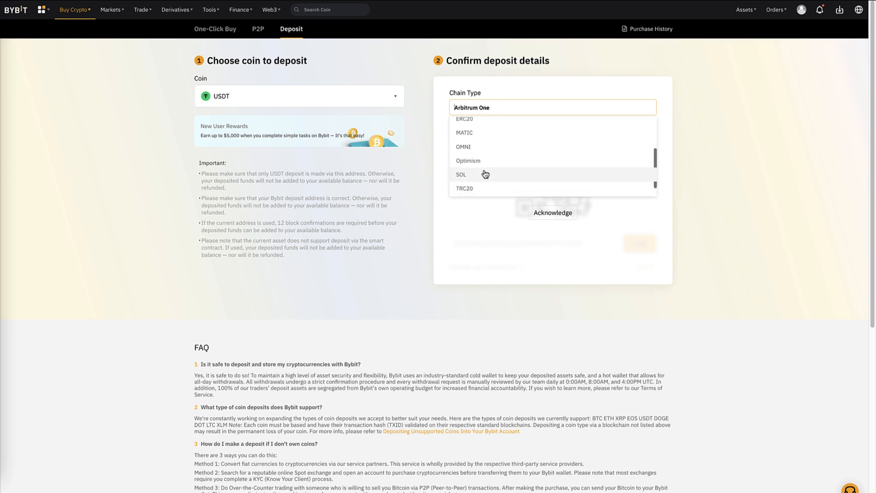
pyautogui.moveTo(502, 160)
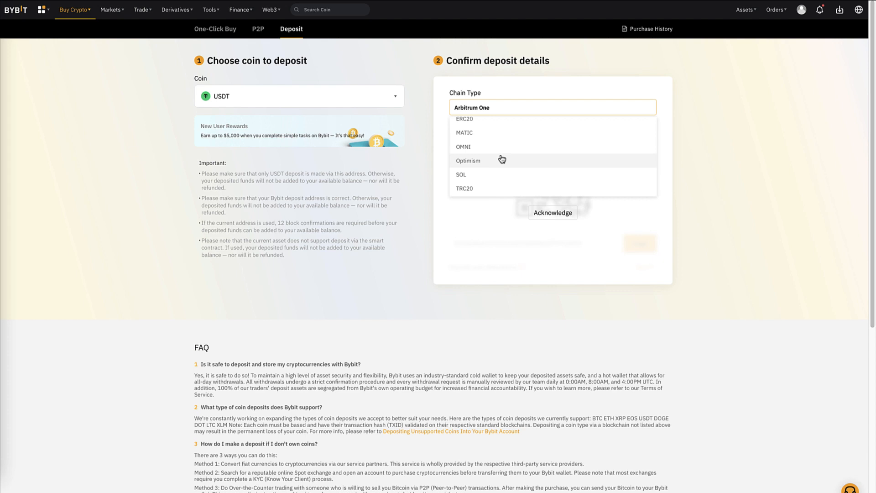
pyautogui.moveTo(497, 146)
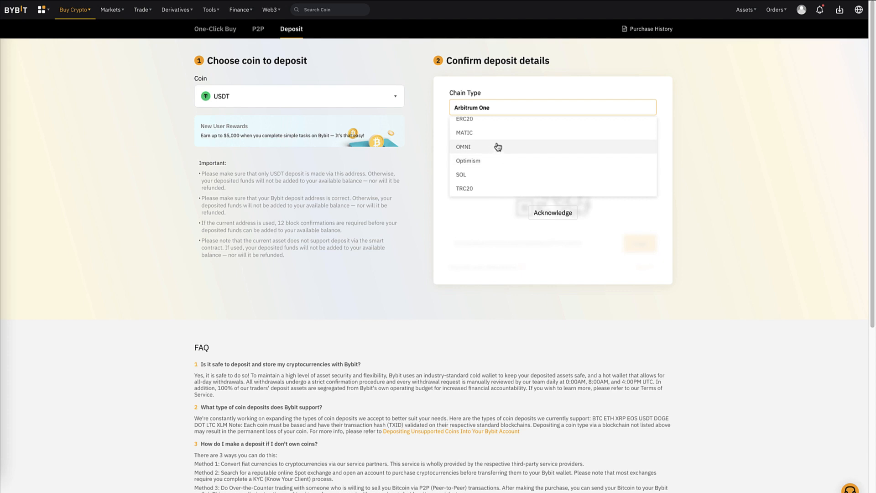
pyautogui.click(745, 10)
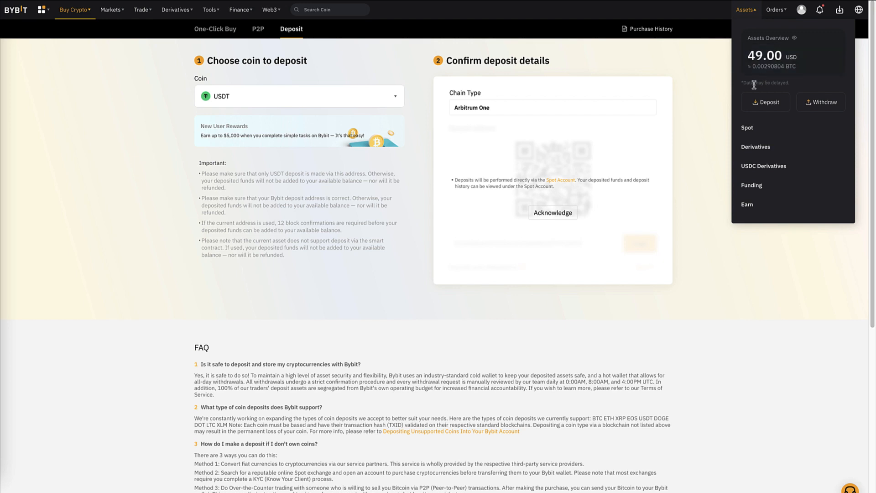
pyautogui.moveTo(782, 129)
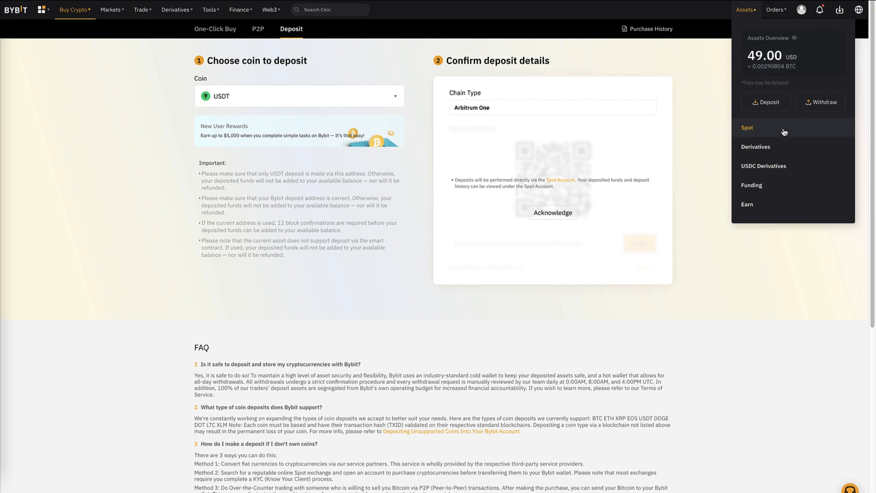
# Step: Transfer the full 49 USDT Spot balance to the Derivatives account
pyautogui.click(746, 127)
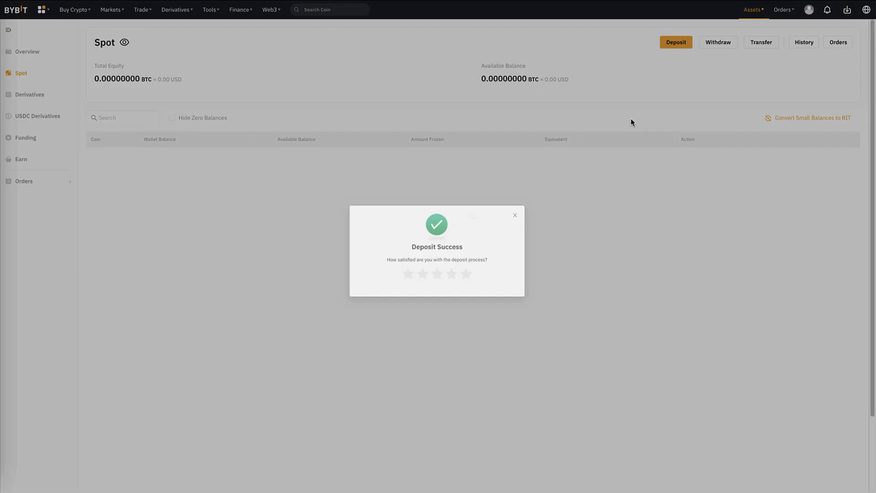
pyautogui.click(514, 215)
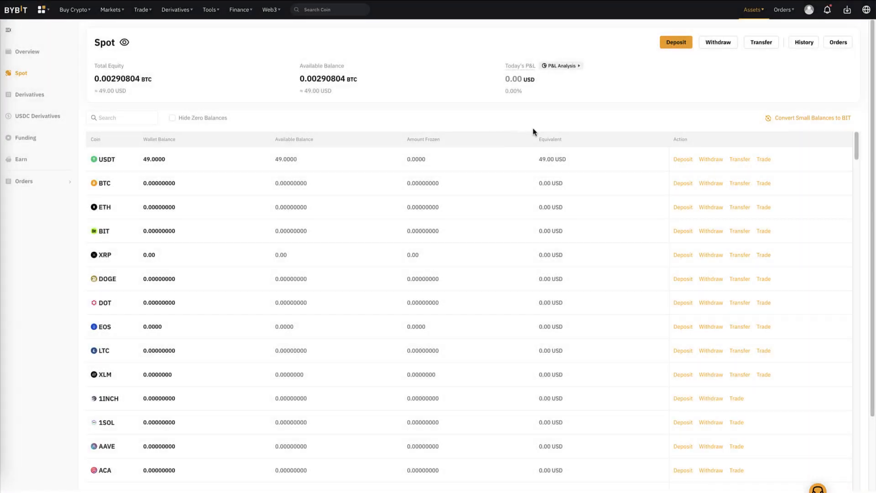
pyautogui.click(760, 42)
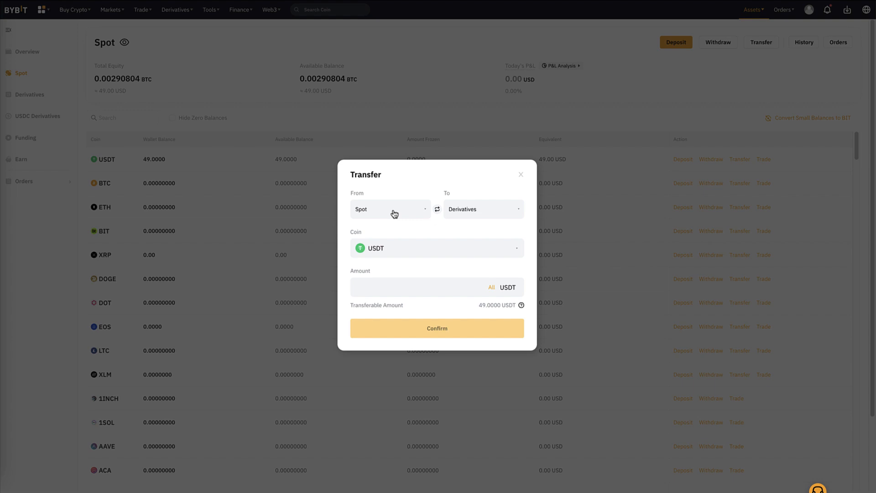
pyautogui.moveTo(413, 262)
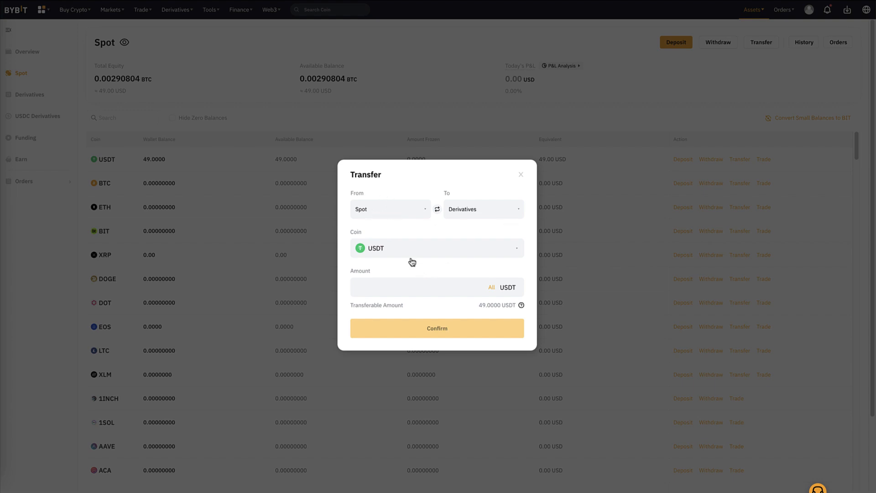
pyautogui.click(491, 287)
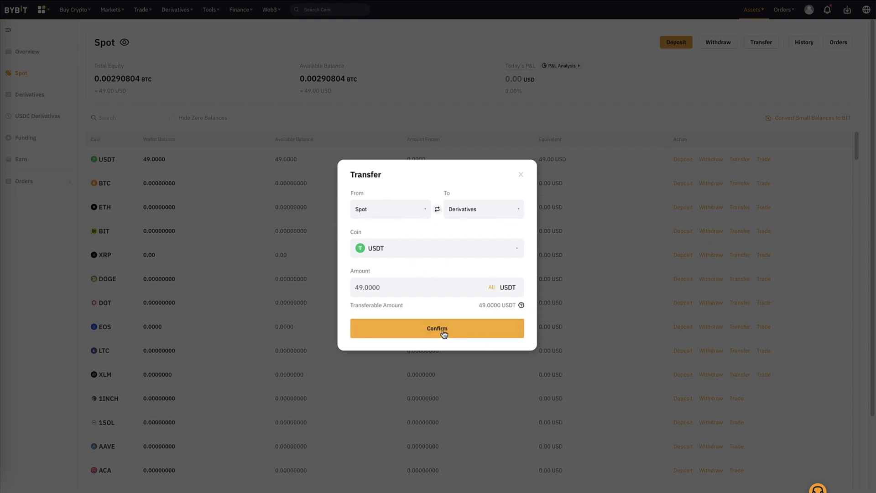
pyautogui.click(437, 328)
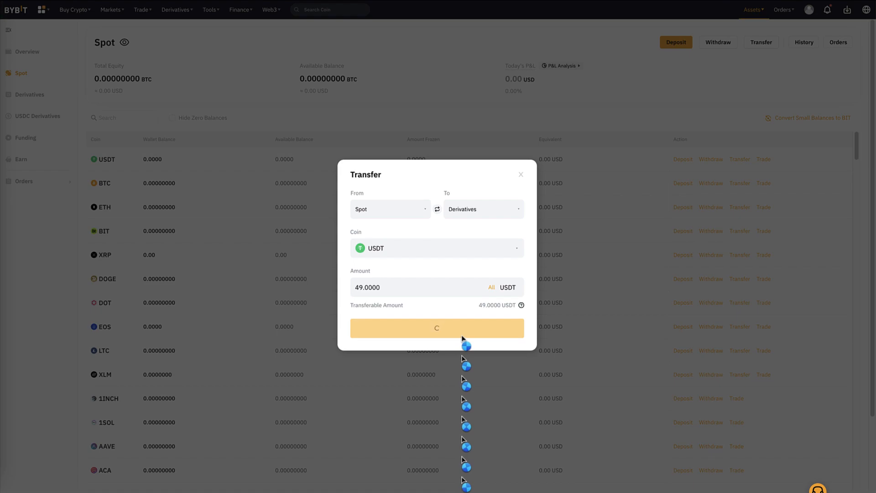
pyautogui.click(436, 328)
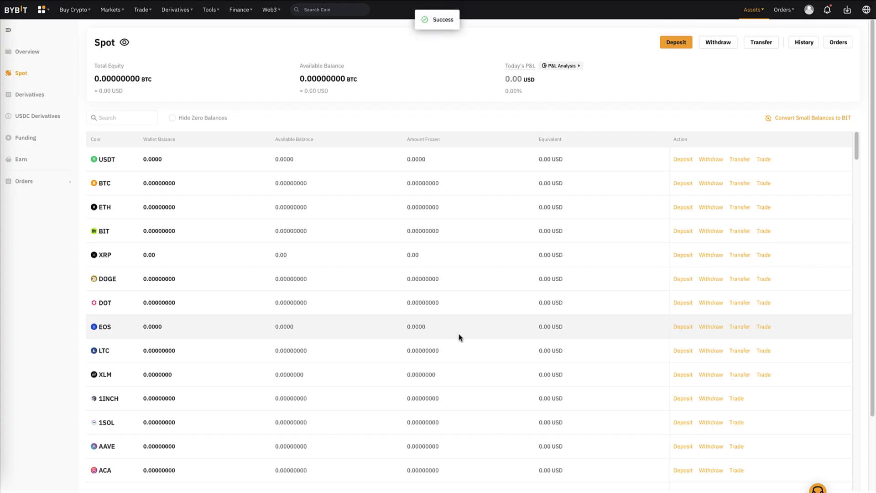
pyautogui.moveTo(736, 54)
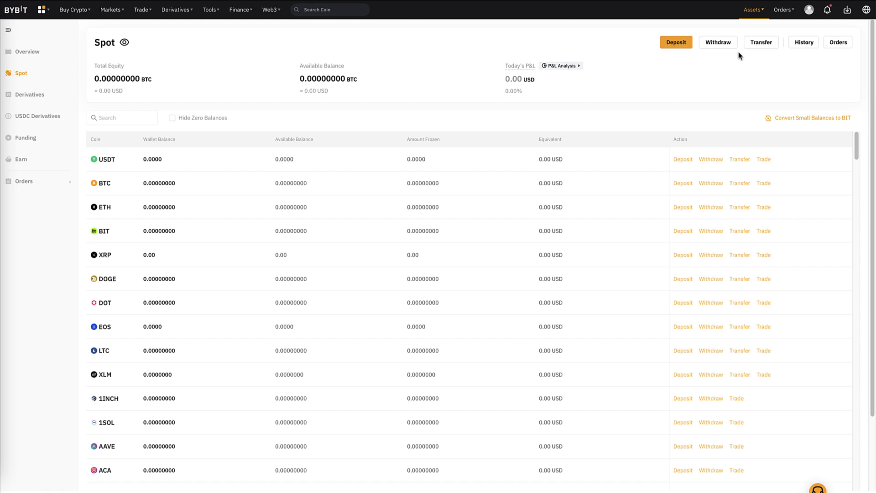
pyautogui.moveTo(597, 44)
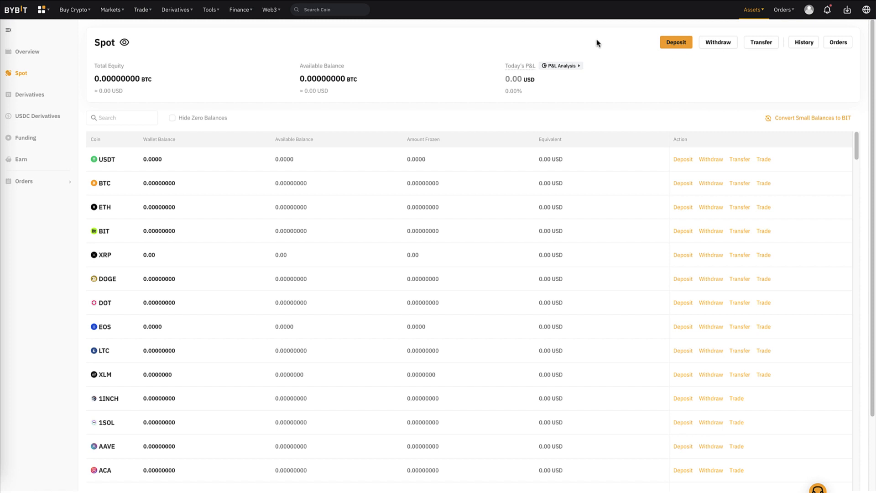
# Step: Check the Tools menu, then view the Derivatives landing page with volume and market lists
pyautogui.click(210, 9)
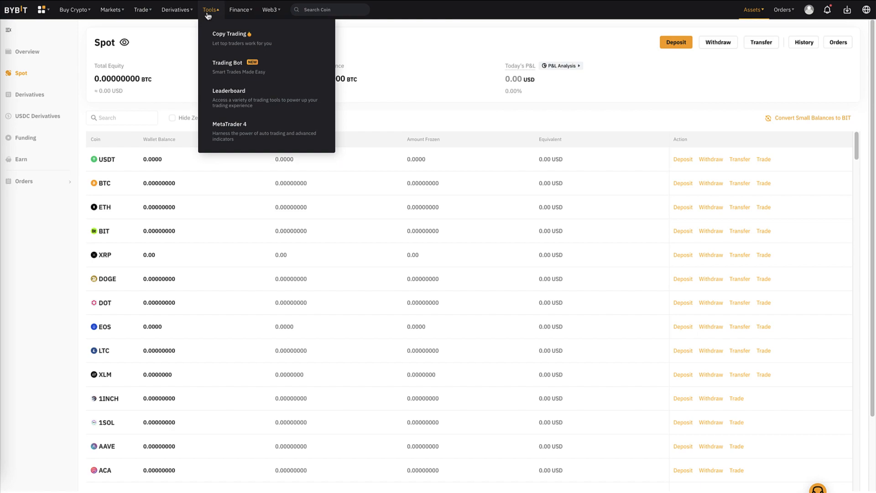
pyautogui.click(326, 52)
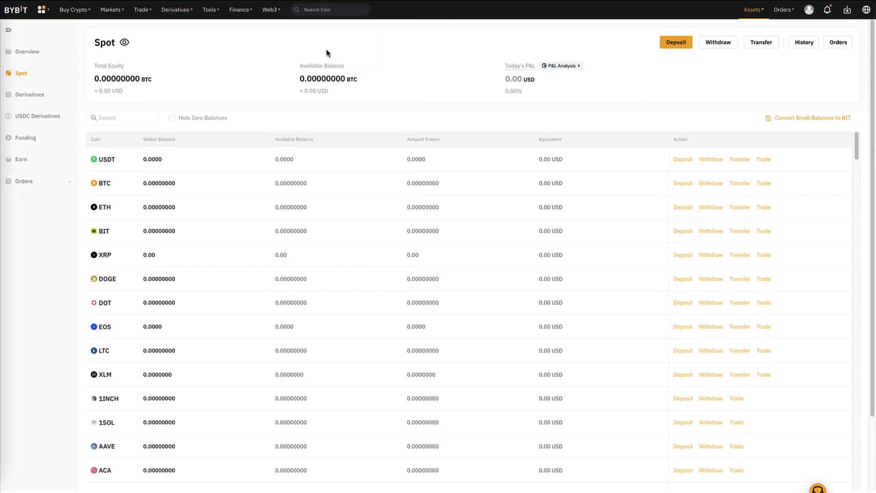
pyautogui.click(178, 10)
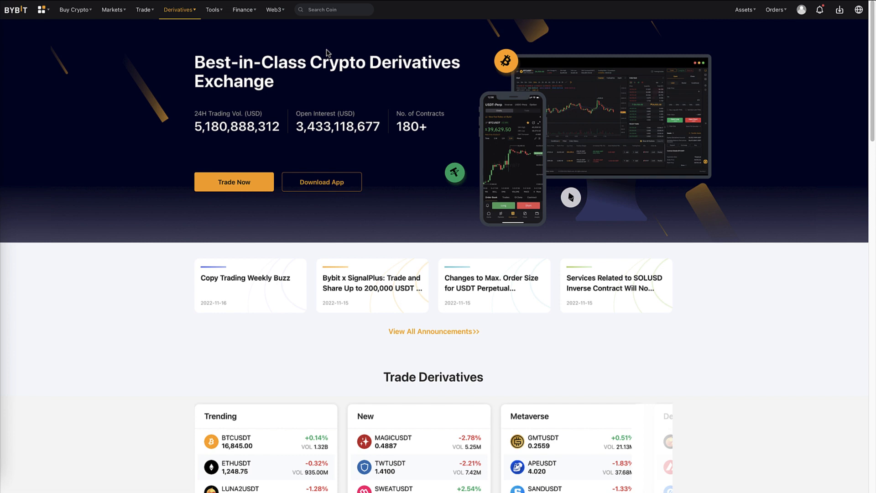
pyautogui.scroll(-3)
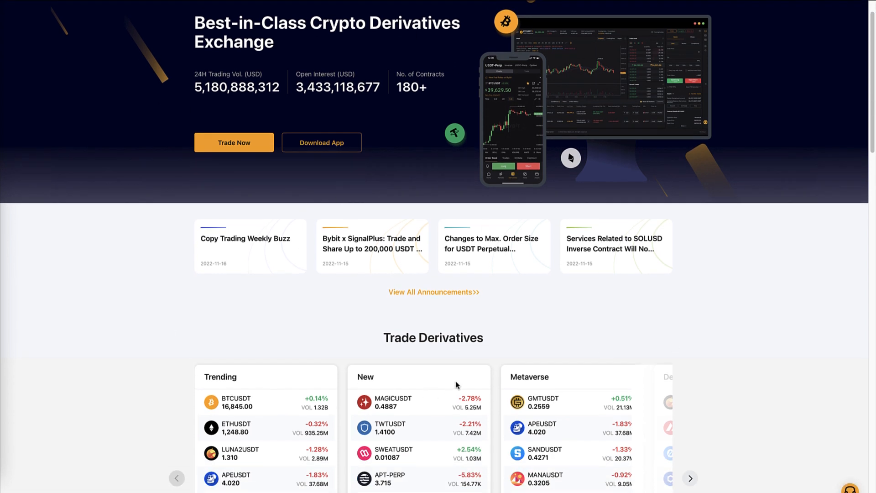
pyautogui.scroll(3)
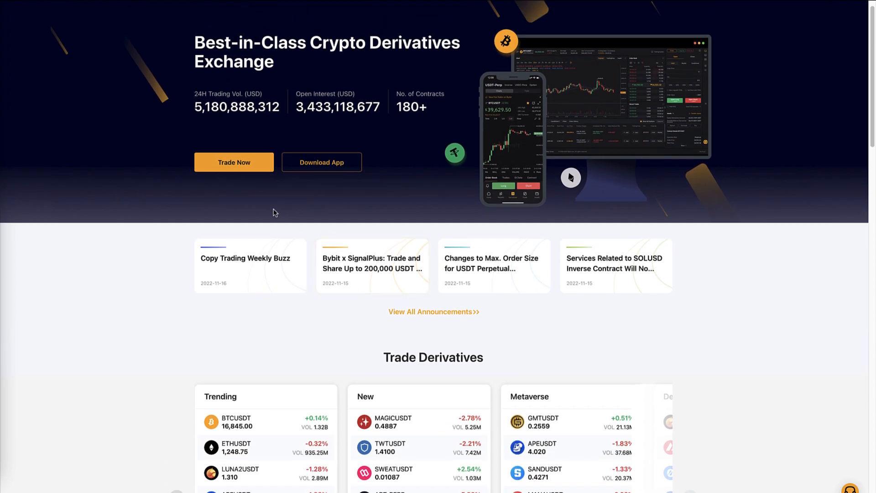
# Step: Start trading BTCUSDT perpetual and show the hot contracts list
pyautogui.click(234, 162)
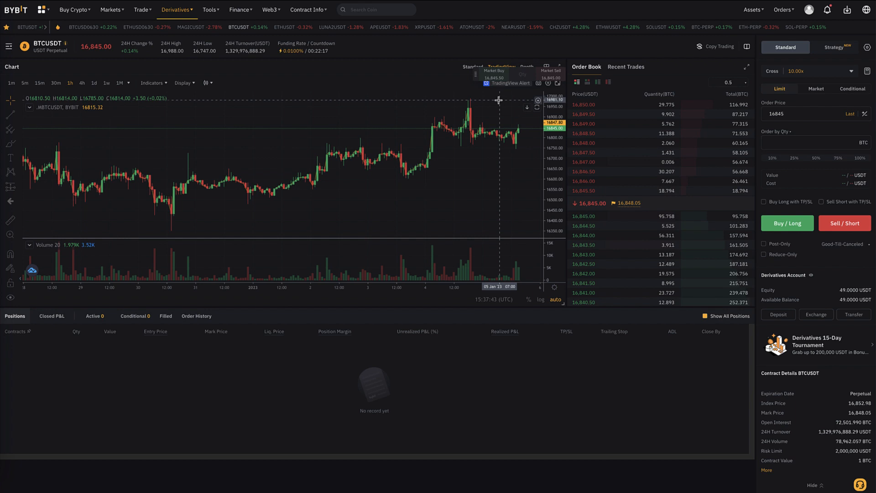
pyautogui.moveTo(384, 90)
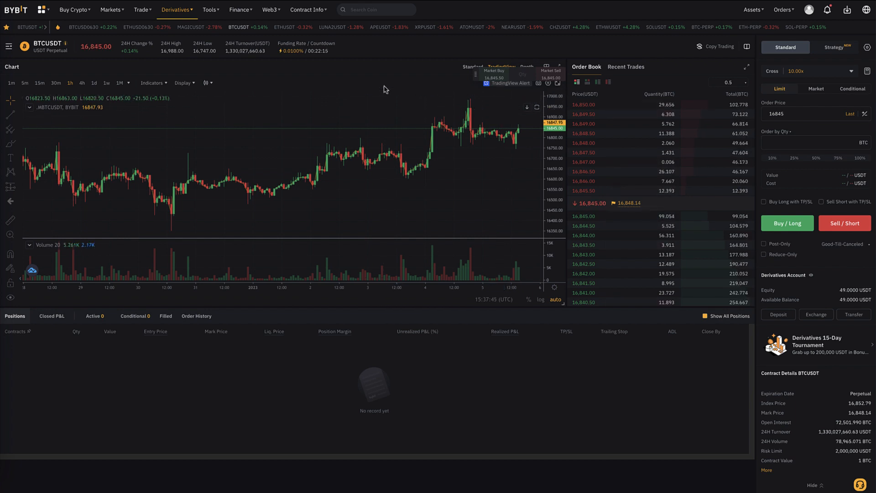
pyautogui.moveTo(384, 134)
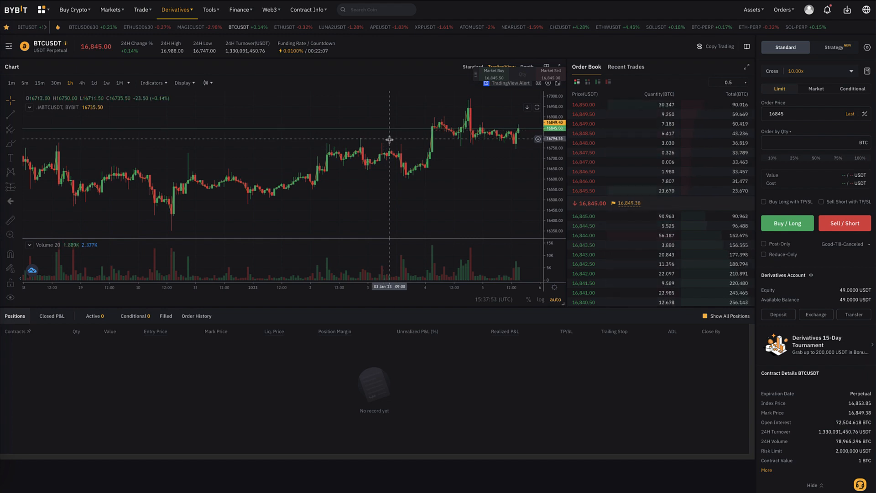
pyautogui.click(47, 47)
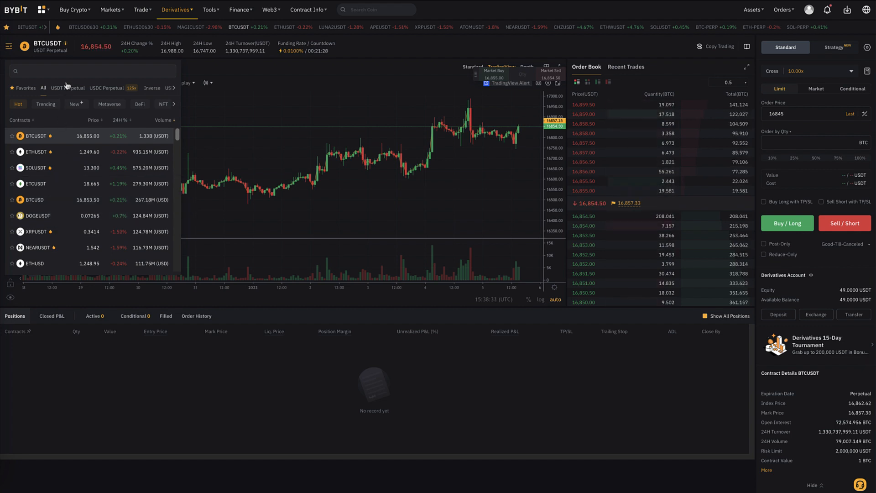
pyautogui.write('LTC')
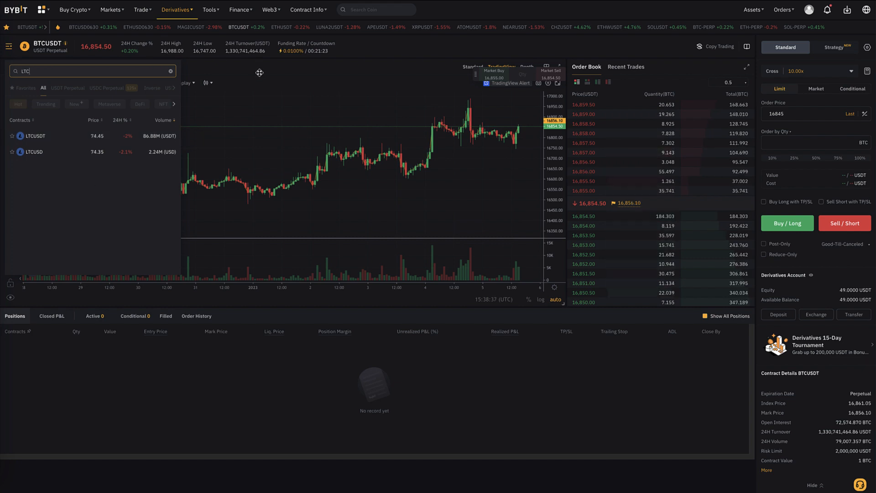
pyautogui.click(171, 70)
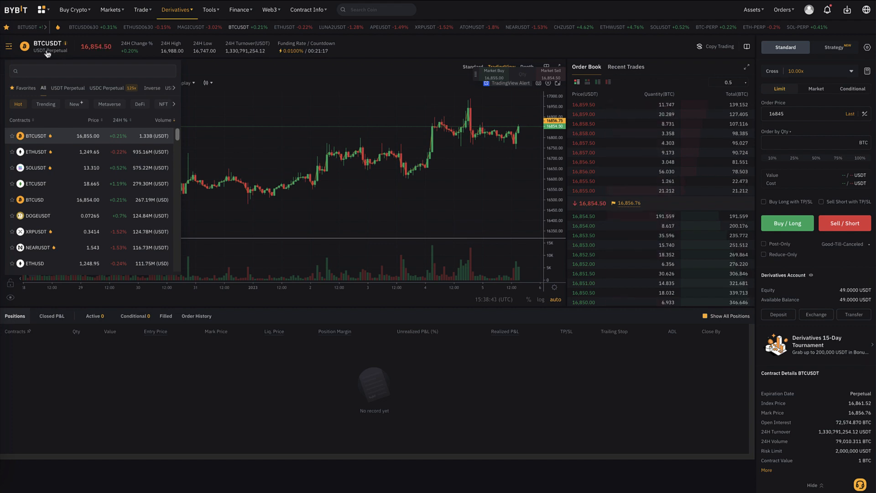
pyautogui.click(8, 45)
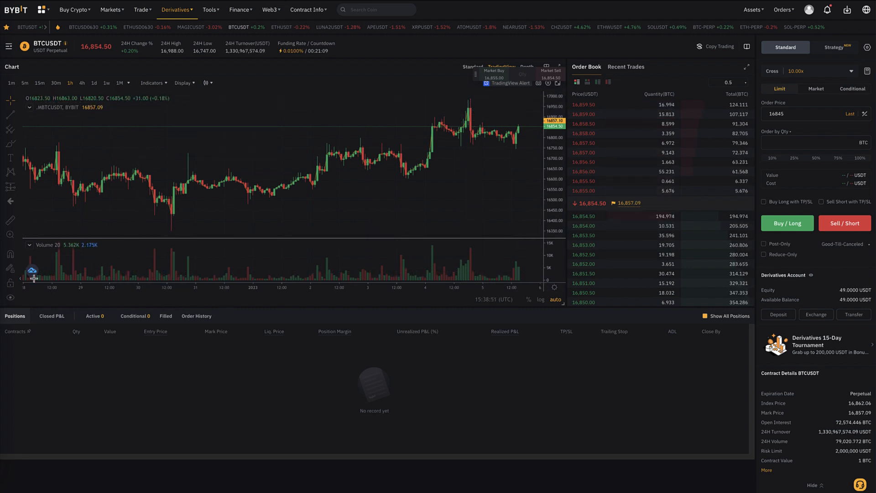
pyautogui.moveTo(266, 154)
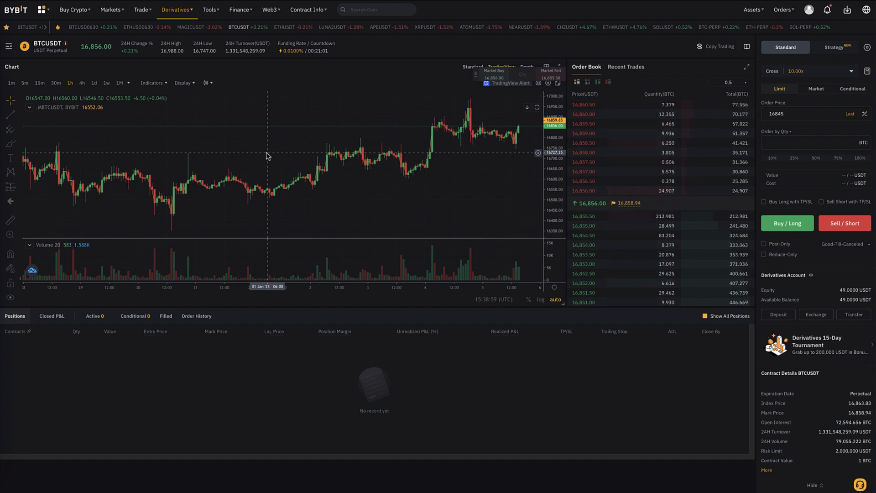
pyautogui.moveTo(401, 247)
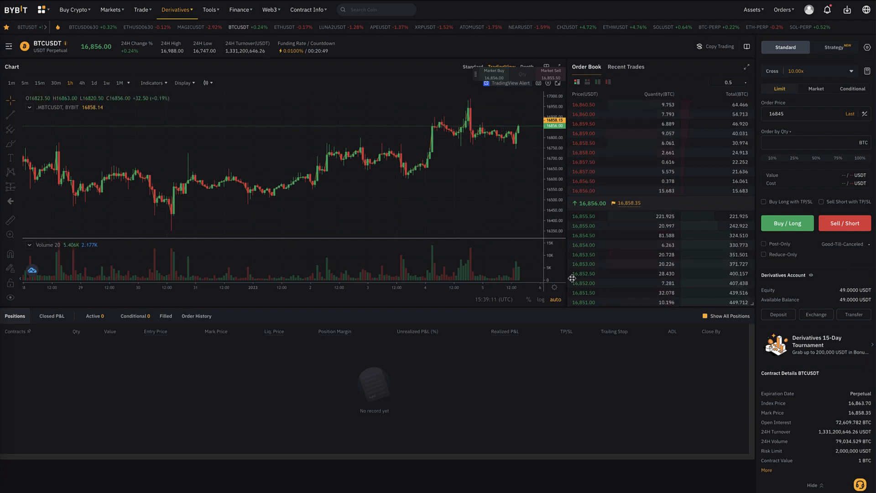
pyautogui.moveTo(23, 330)
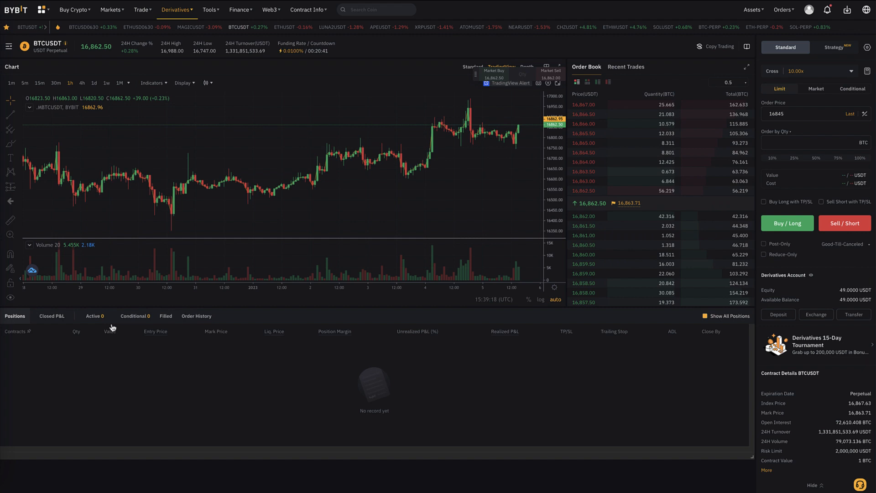
pyautogui.moveTo(107, 326)
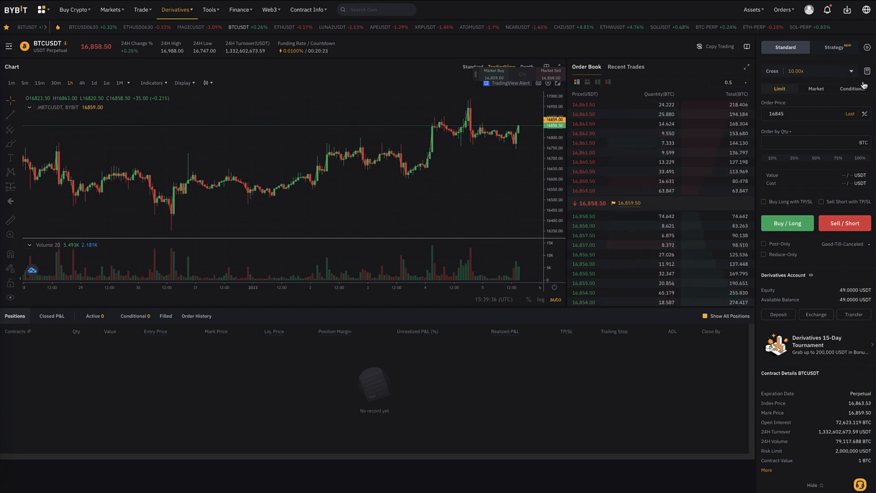
pyautogui.moveTo(795, 107)
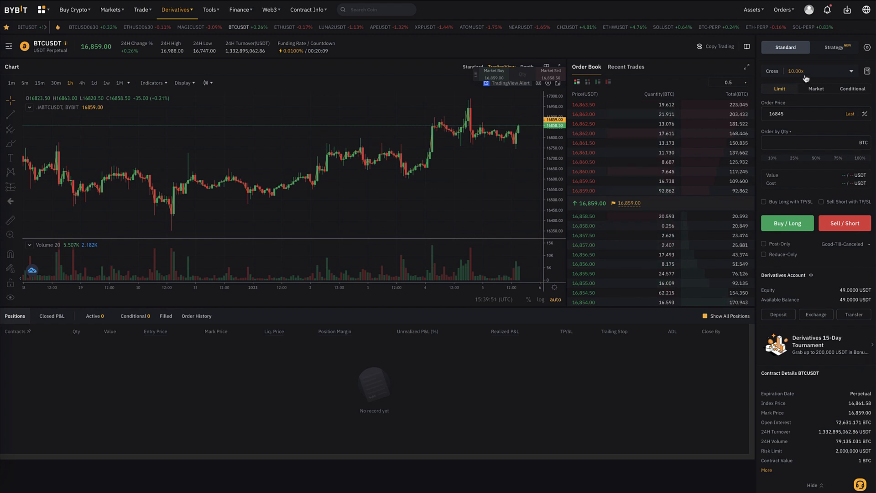
pyautogui.moveTo(780, 78)
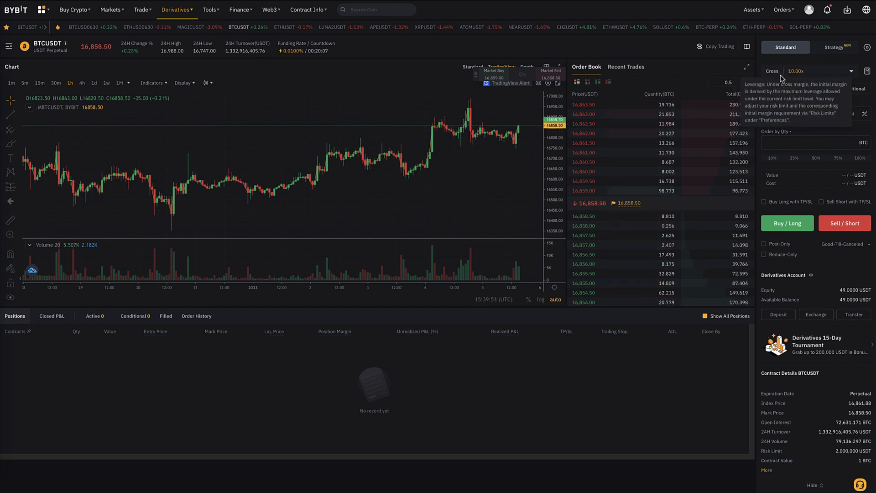
# Step: Open the Cross 10.00x Margin Mode dialog for BTCUSDT
pyautogui.click(793, 71)
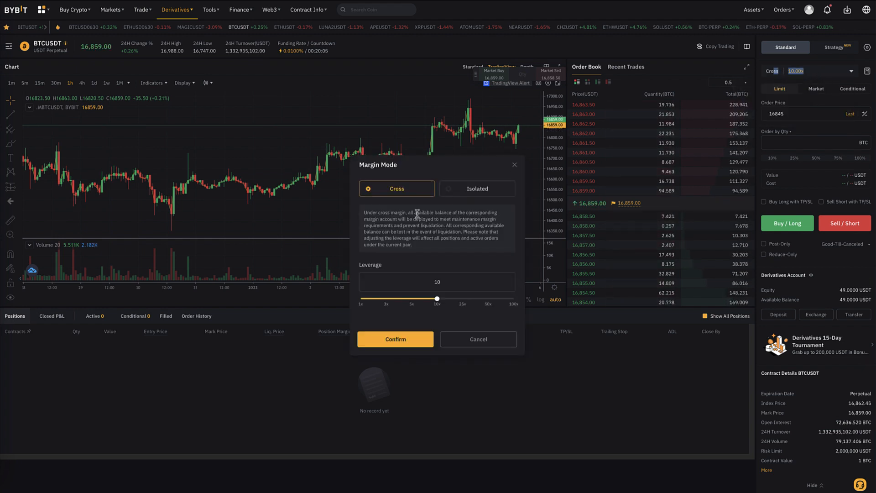
pyautogui.moveTo(359, 184)
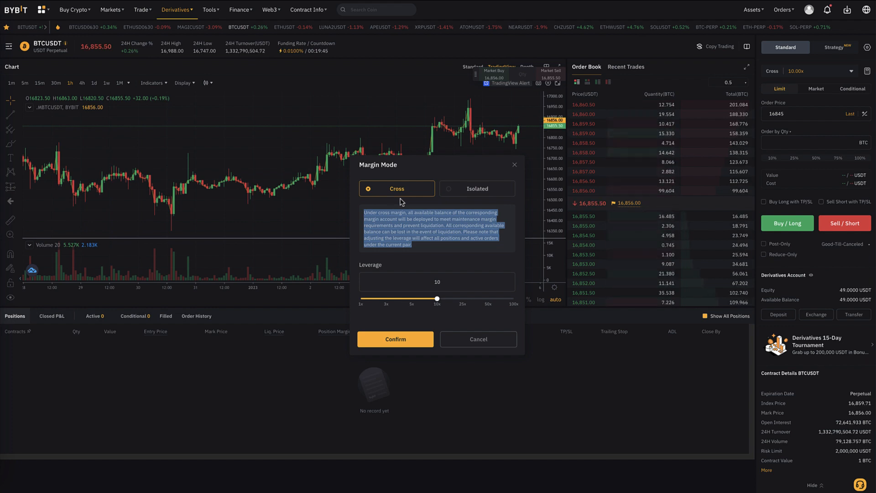
pyautogui.moveTo(447, 194)
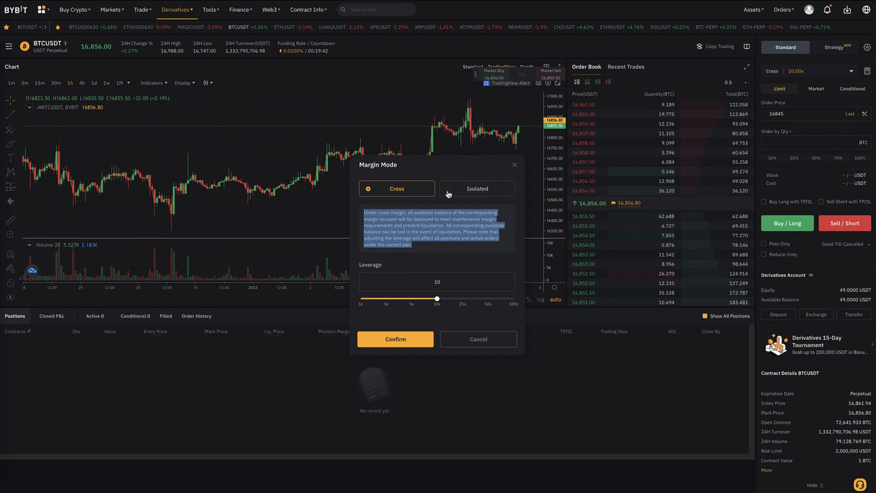
# Step: Select Isolated margin, keep leverage at 10x, and confirm
pyautogui.click(477, 189)
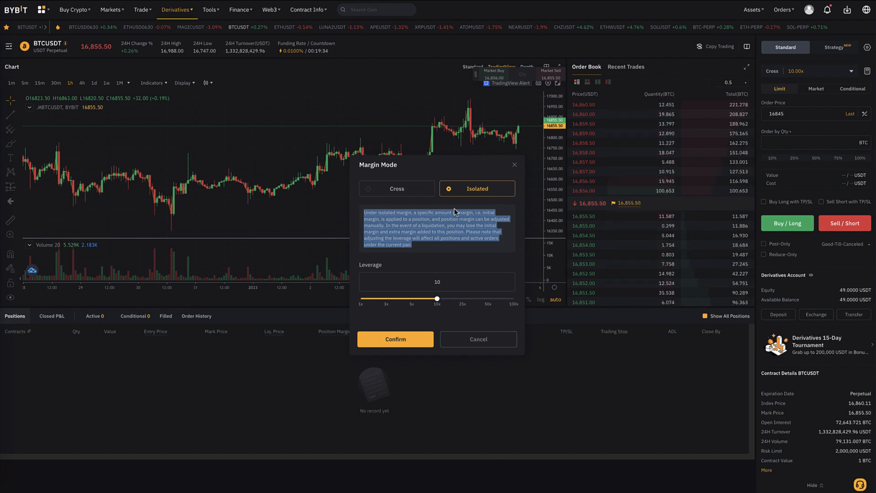
pyautogui.moveTo(545, 197)
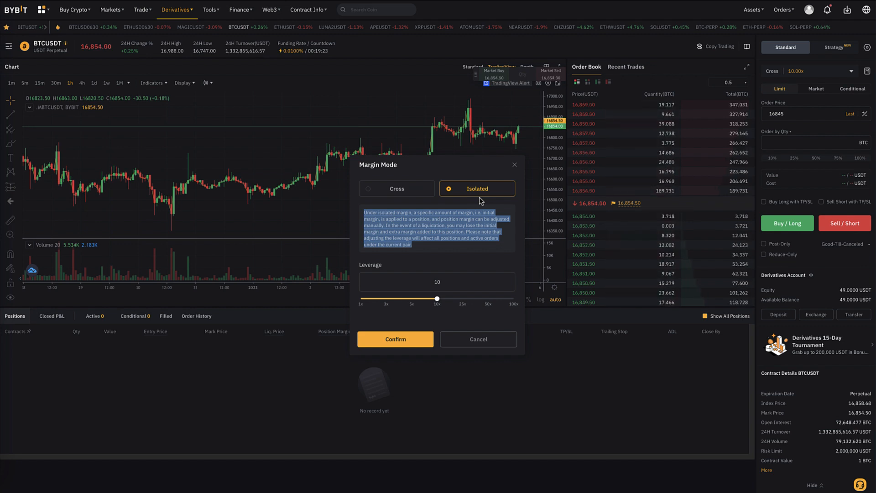
pyautogui.moveTo(474, 308)
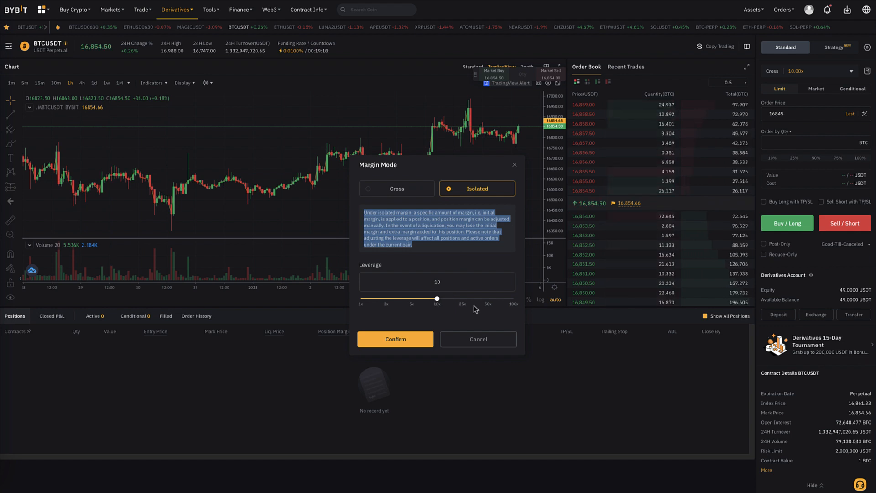
pyautogui.moveTo(515, 307)
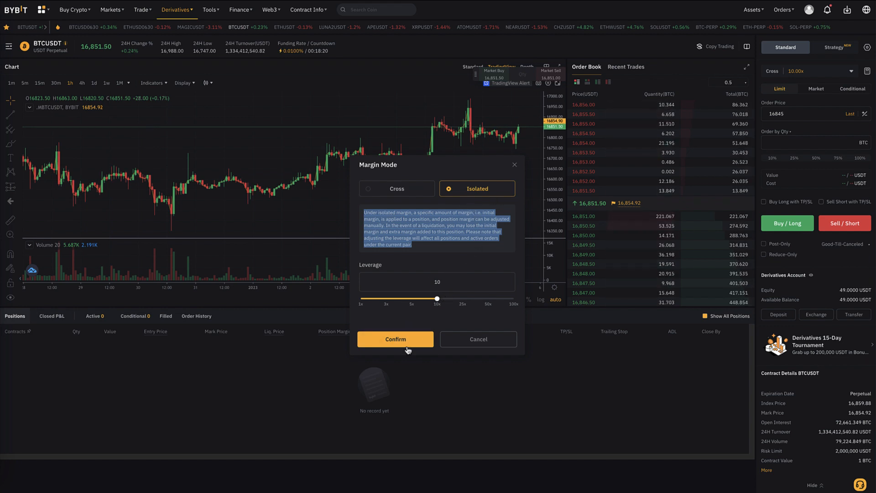
pyautogui.click(395, 339)
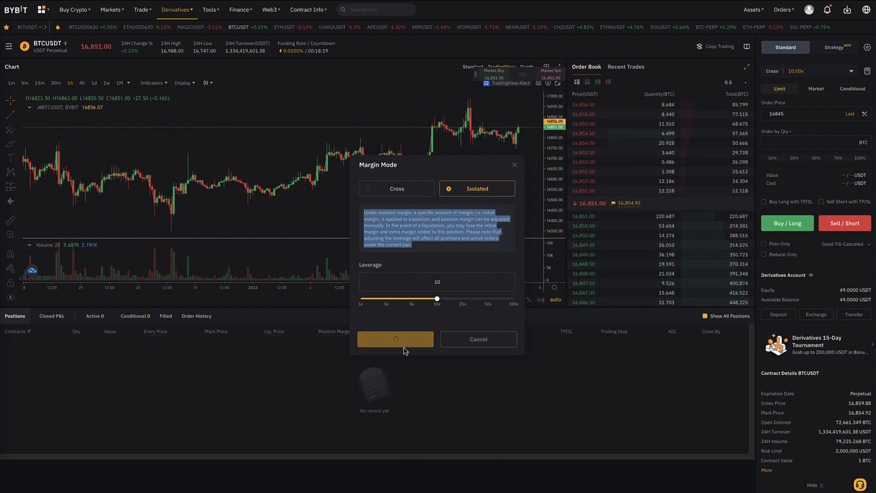
# Step: Switch the order type to Market, then back to Limit
pyautogui.click(395, 338)
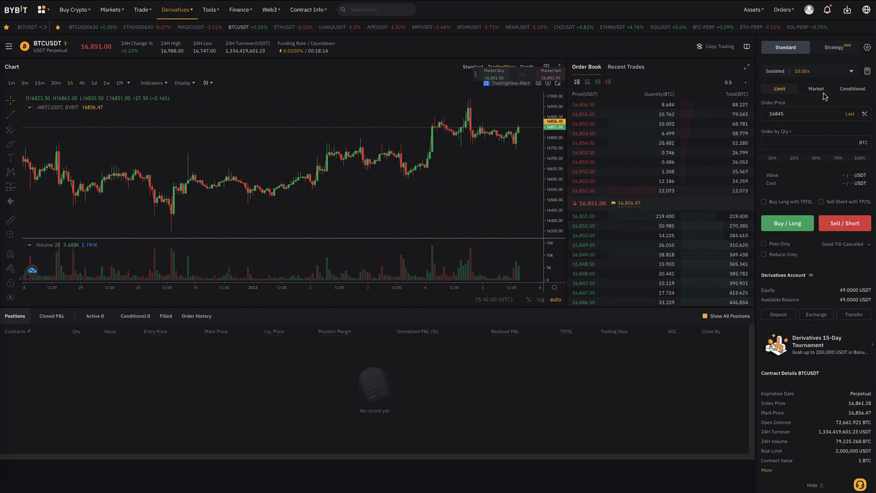
pyautogui.click(815, 88)
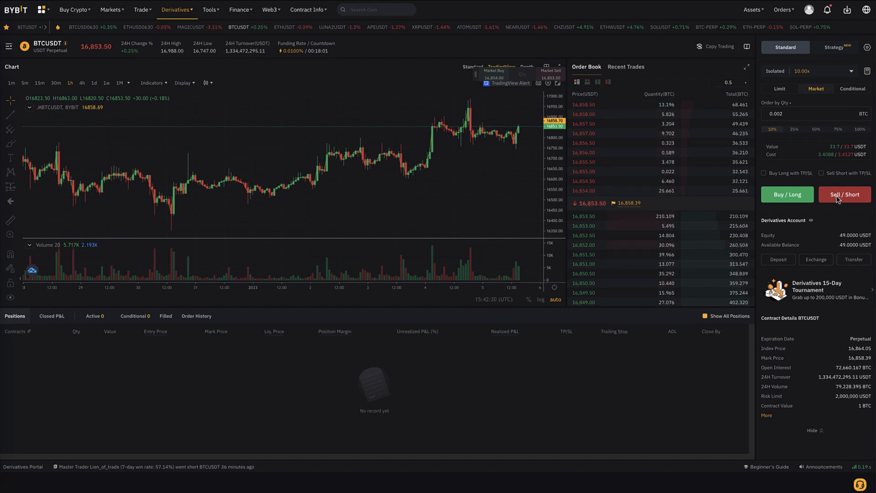
pyautogui.moveTo(784, 102)
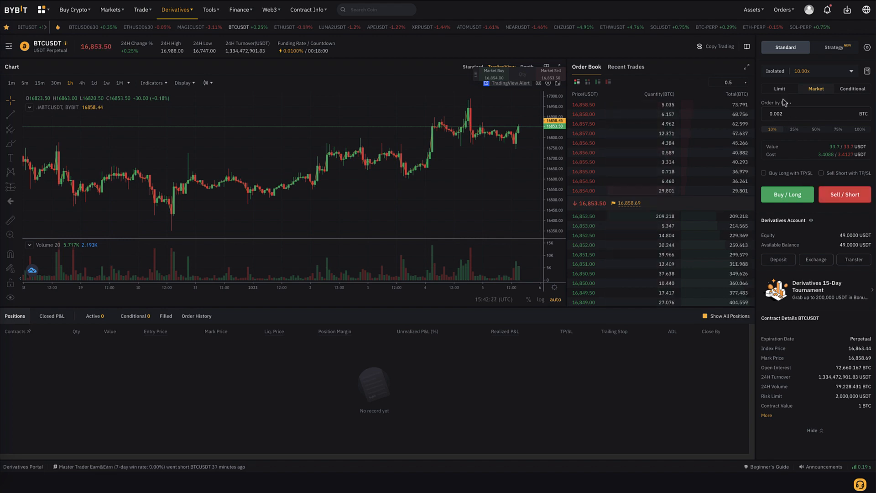
pyautogui.click(779, 88)
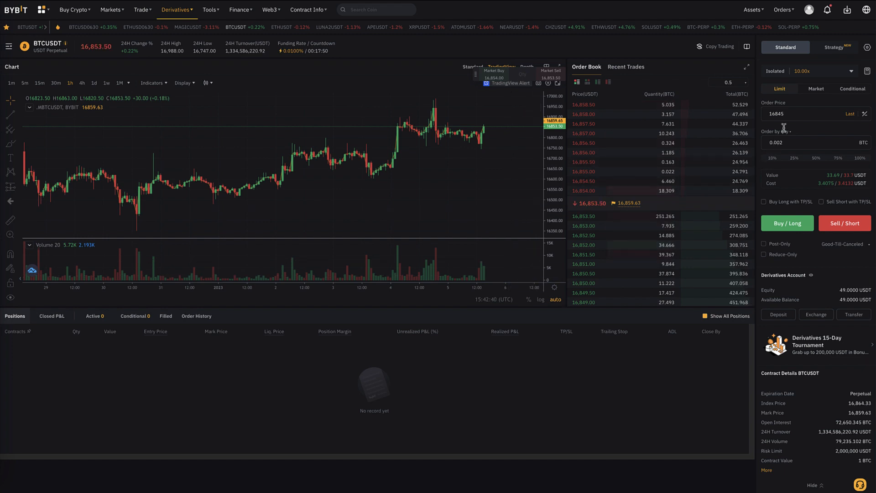
pyautogui.moveTo(512, 140)
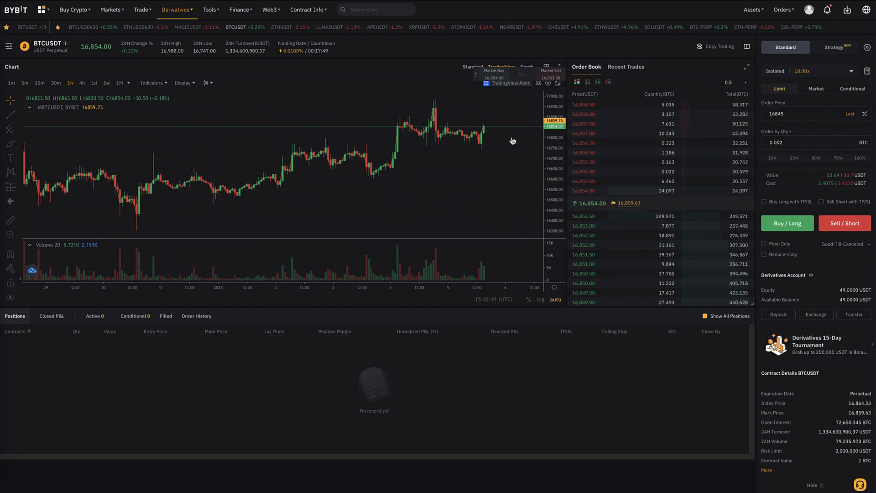
pyautogui.moveTo(436, 169)
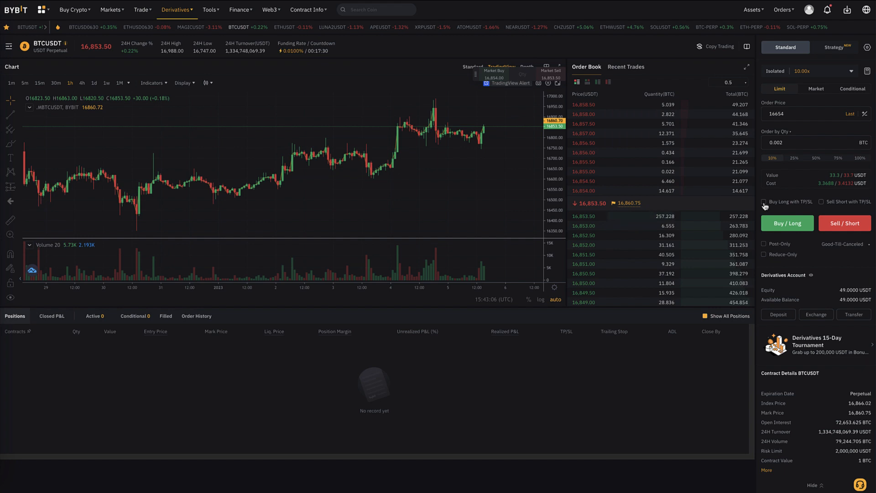
# Step: Add TP 17000 and SL 16500 to the 16654 limit long and submit it
pyautogui.click(765, 201)
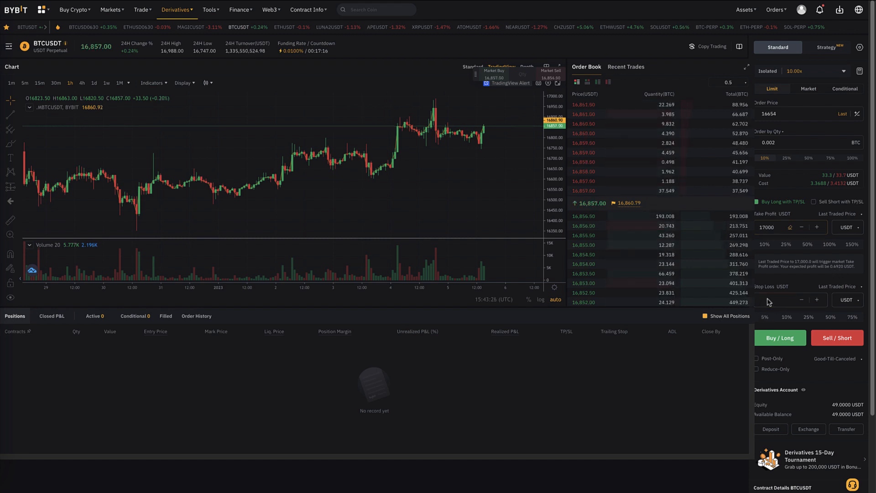
pyautogui.moveTo(429, 180)
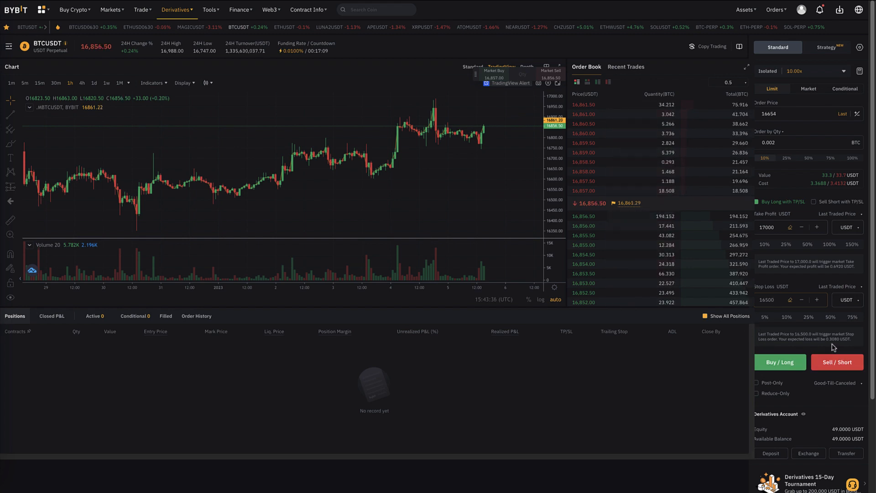
pyautogui.moveTo(533, 189)
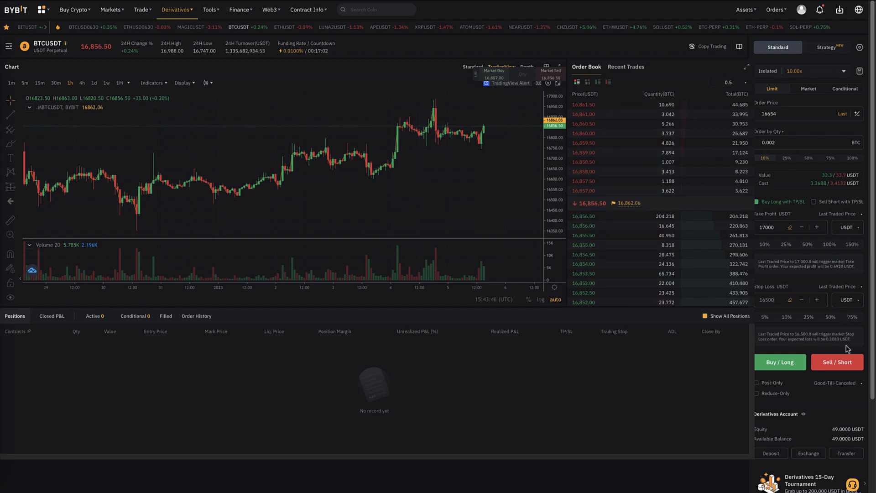
pyautogui.moveTo(780, 384)
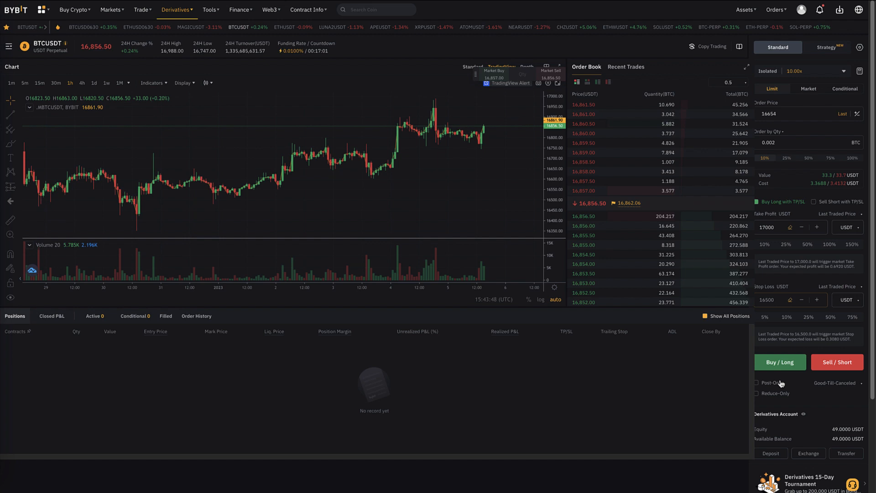
pyautogui.click(779, 362)
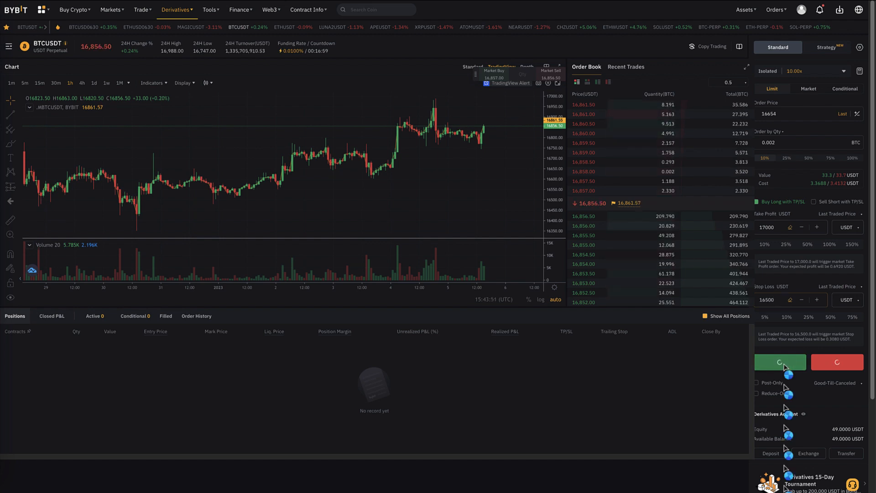
# Step: Open the Limit Buy summary and check the 16654 order price and 3.3687 USDT cost
pyautogui.click(779, 361)
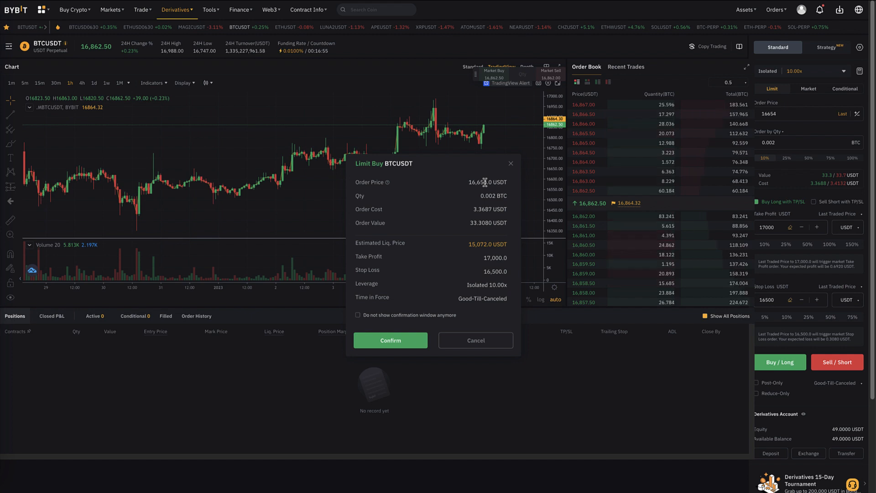
pyautogui.doubleClick(486, 182)
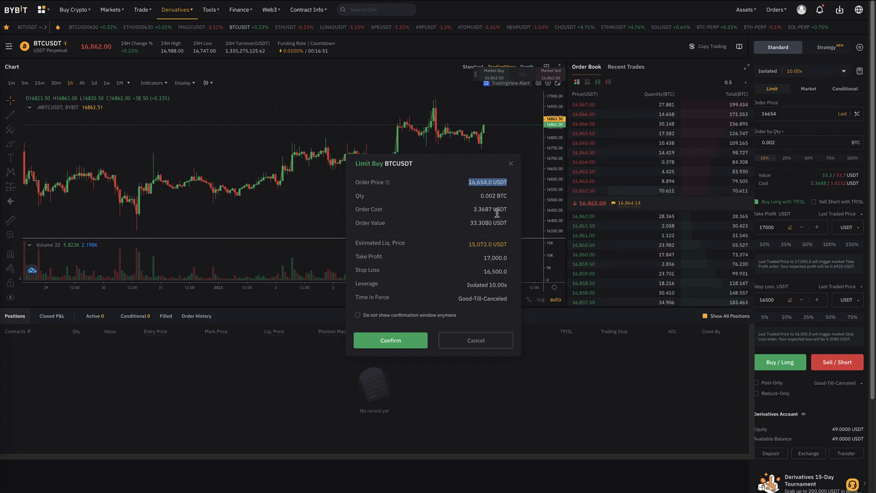
pyautogui.click(488, 209)
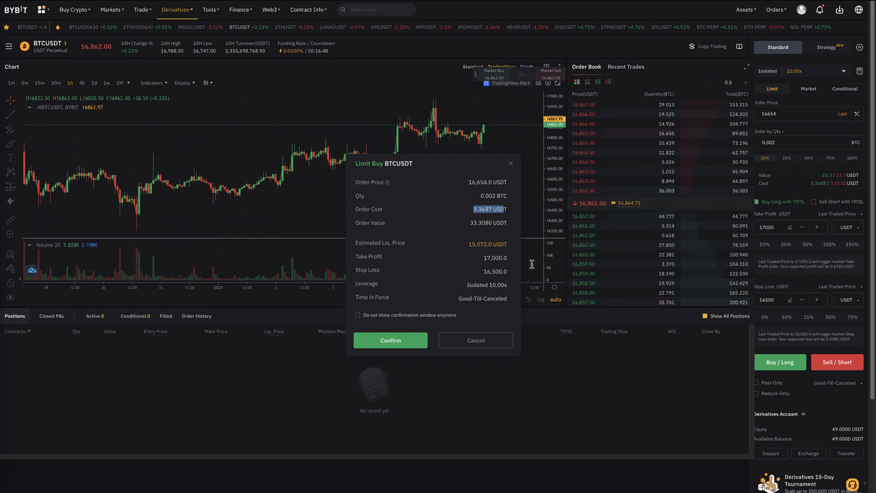
pyautogui.moveTo(427, 249)
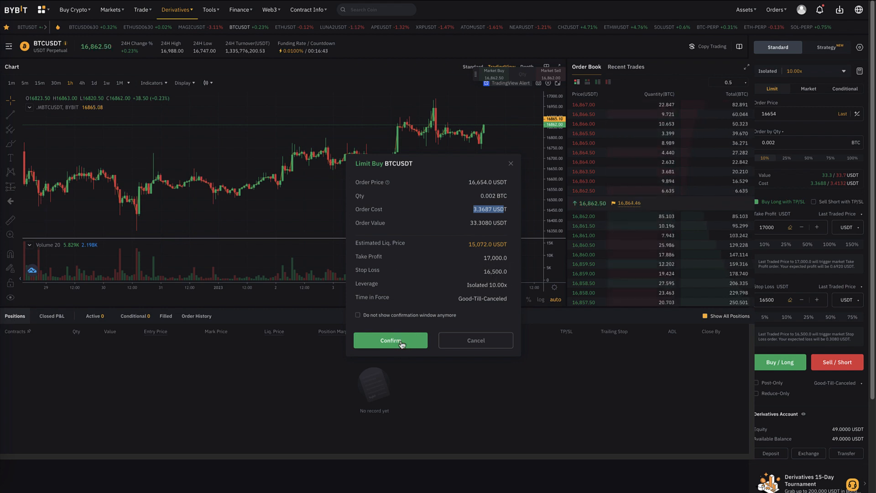
pyautogui.moveTo(402, 365)
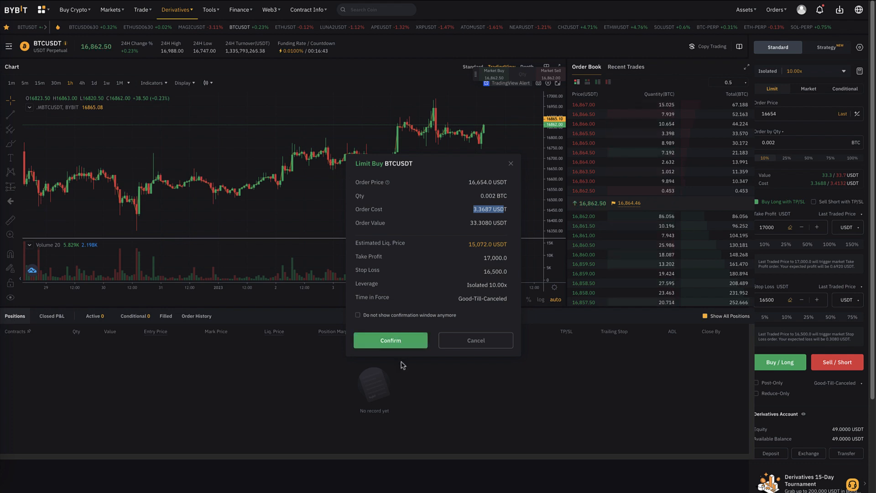
# Step: Confirm the 0.002 BTC limit long at 16654 and view it under Active orders
pyautogui.click(390, 340)
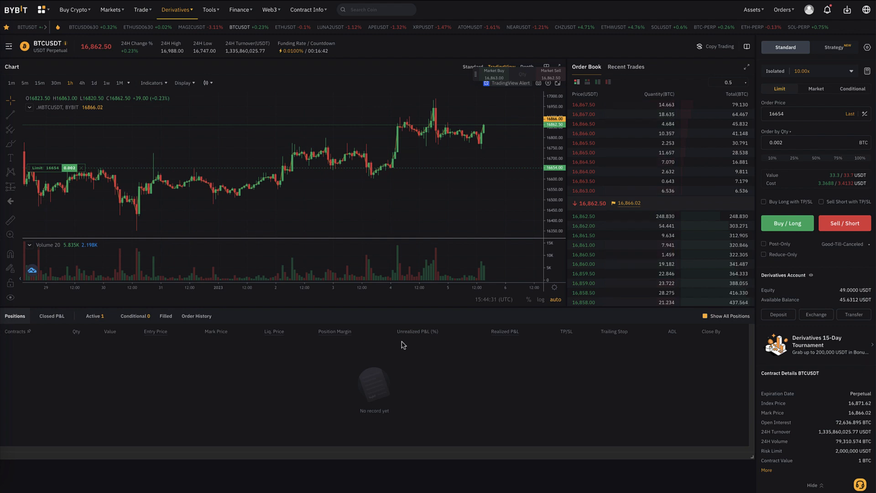
pyautogui.click(786, 223)
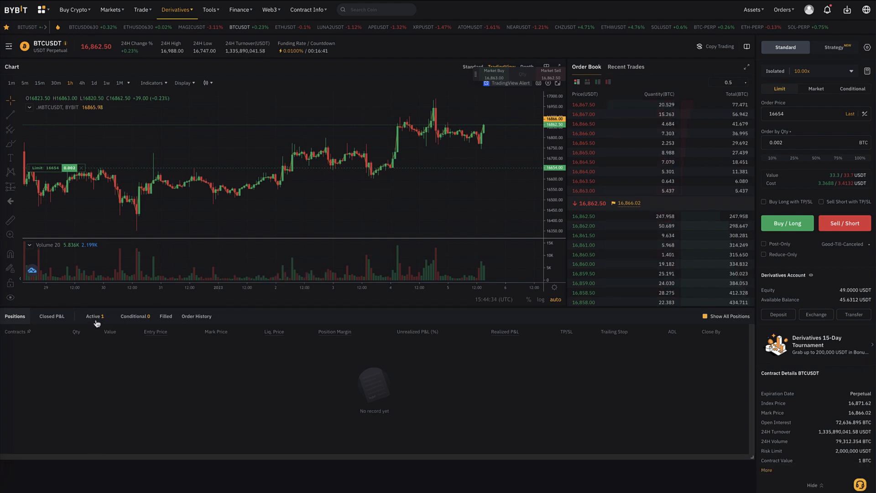
pyautogui.click(95, 316)
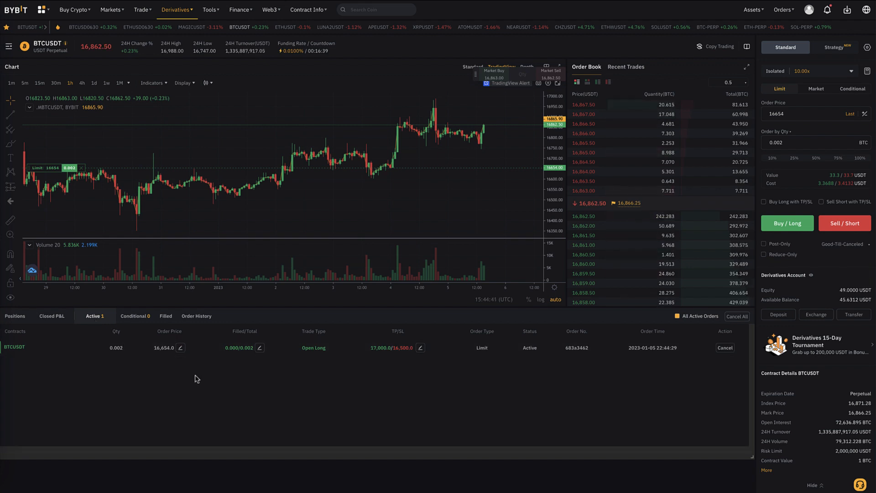
pyautogui.moveTo(266, 174)
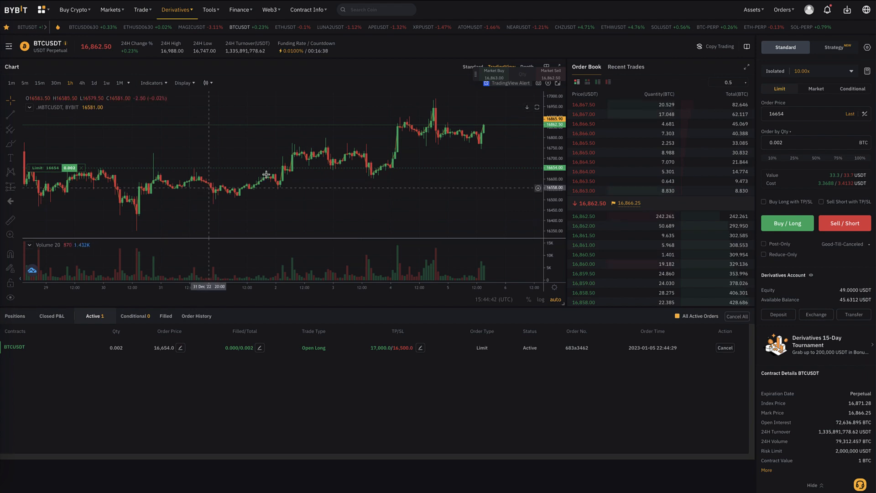
pyautogui.moveTo(476, 156)
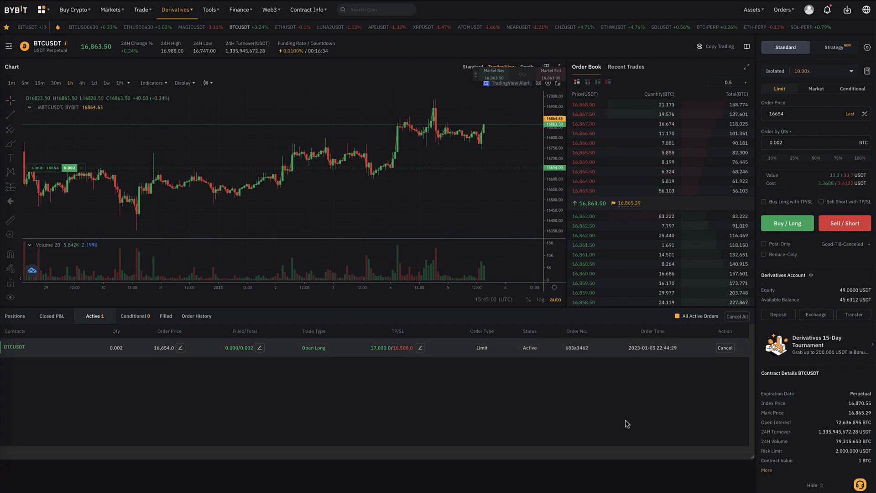
pyautogui.moveTo(733, 403)
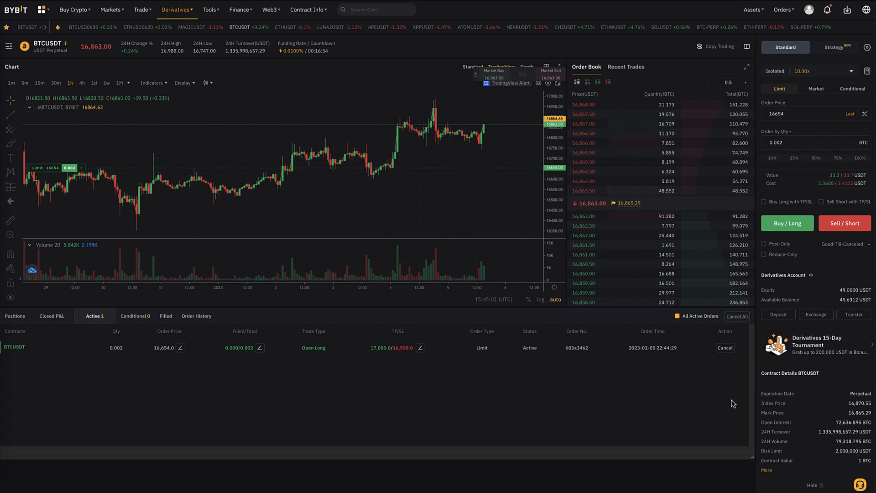
pyautogui.moveTo(96, 326)
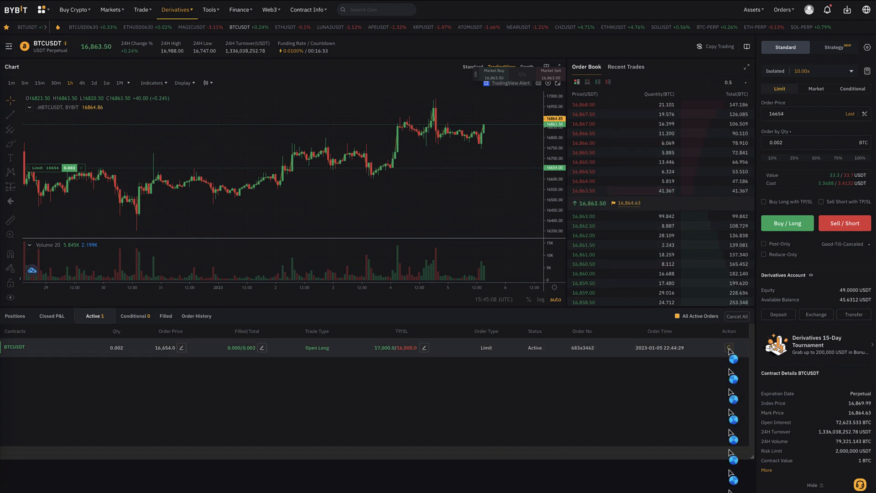
# Step: Cancel the pending 16654 limit long and switch the order form to Market
pyautogui.click(729, 351)
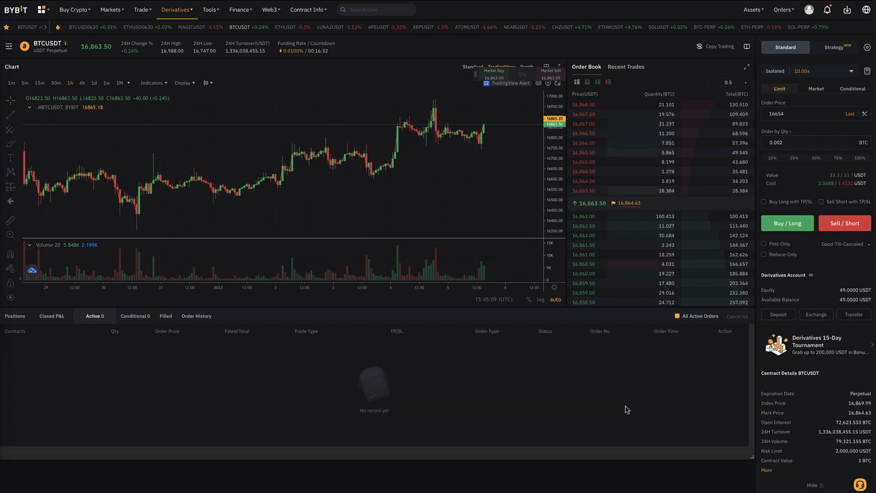
pyautogui.click(736, 316)
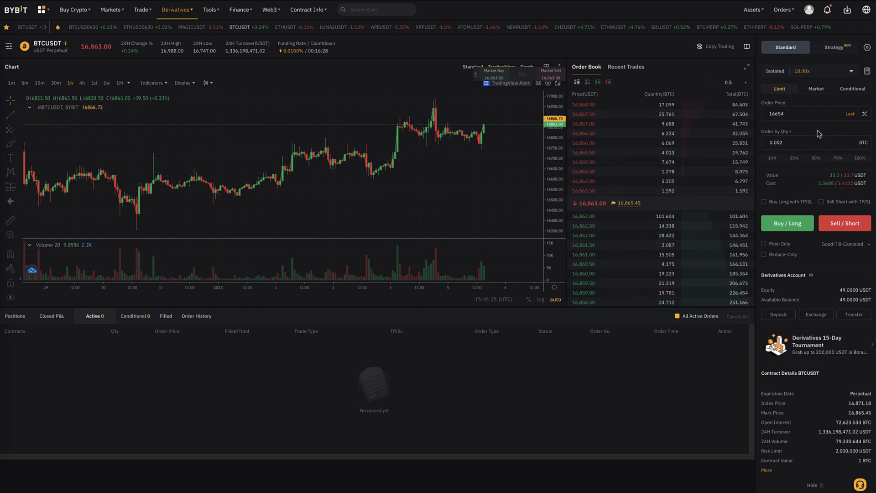
pyautogui.click(816, 88)
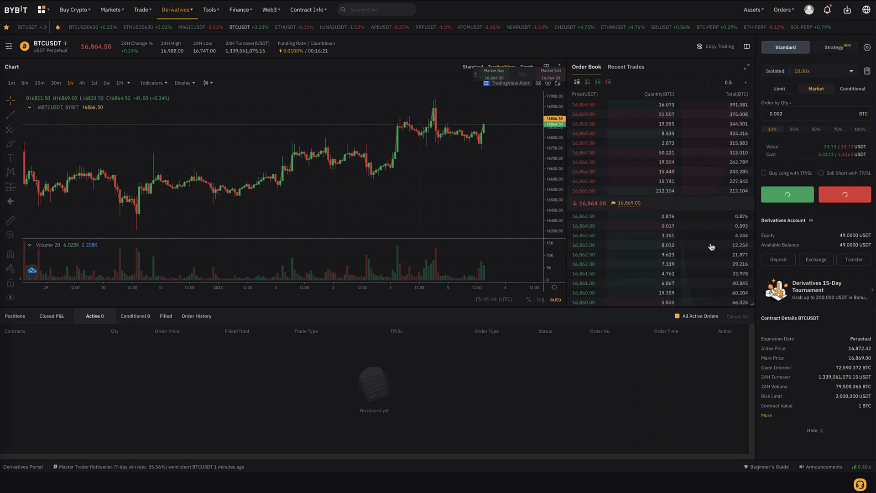
# Step: Buy 0.002 BTC BTCUSDT at market and confirm the Market Buy dialog
pyautogui.click(786, 194)
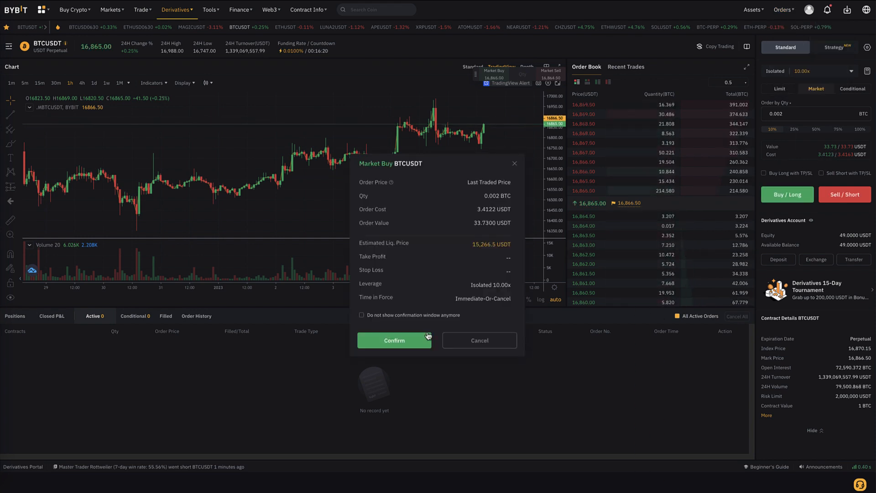
pyautogui.moveTo(388, 272)
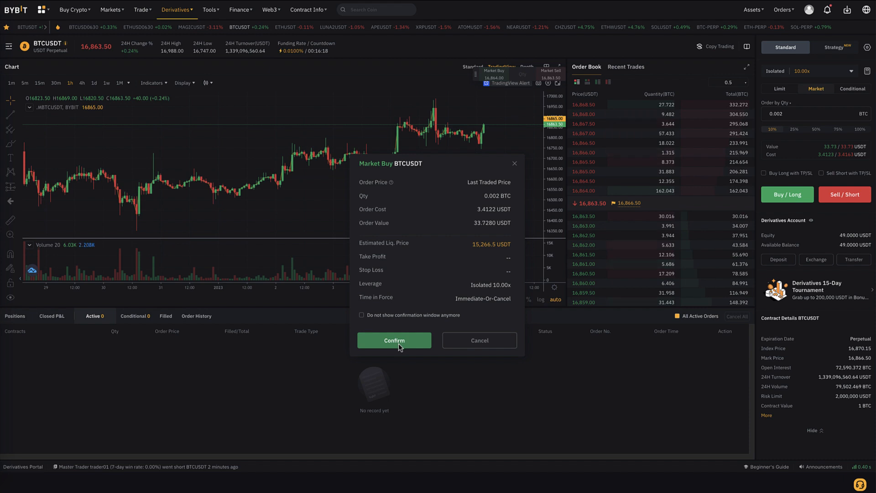
pyautogui.click(394, 340)
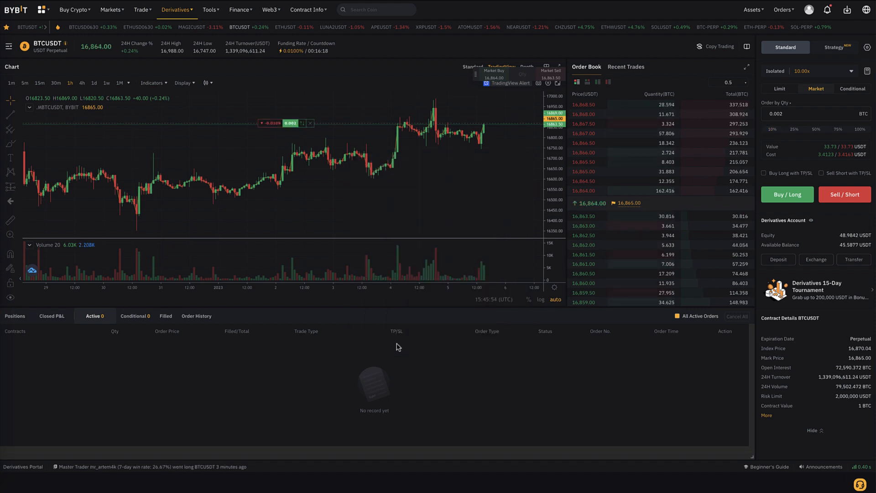
pyautogui.click(786, 194)
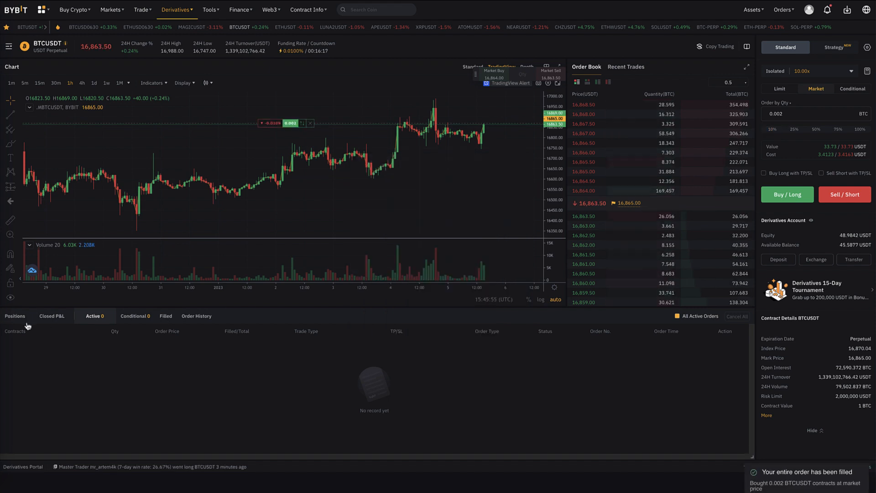
# Step: View the open 0.002 BTC long at entry 16,869 under Positions
pyautogui.click(15, 316)
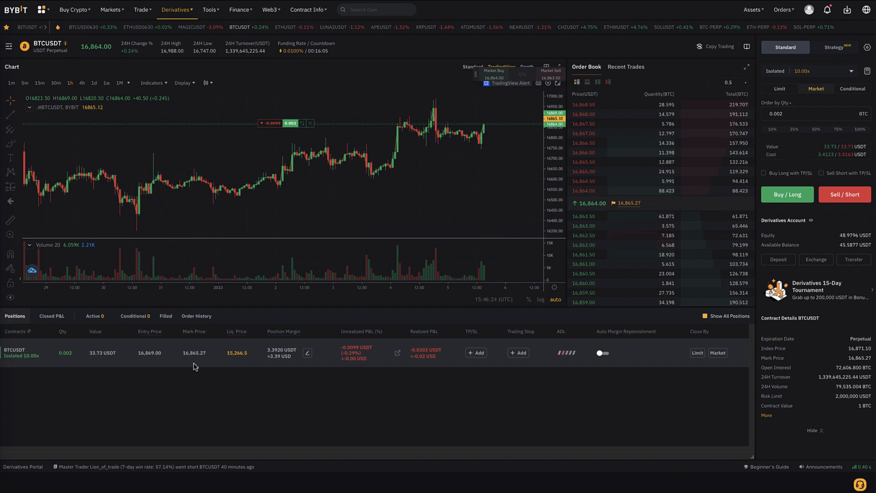
pyautogui.moveTo(271, 372)
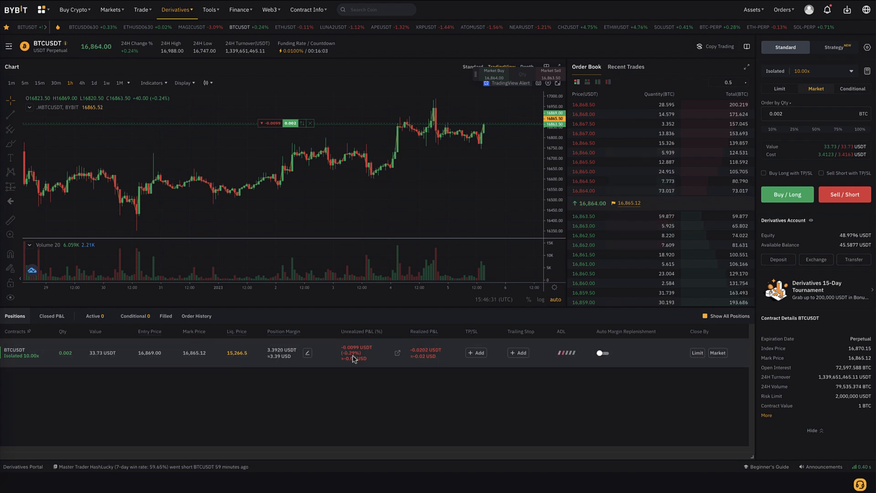
pyautogui.moveTo(356, 354)
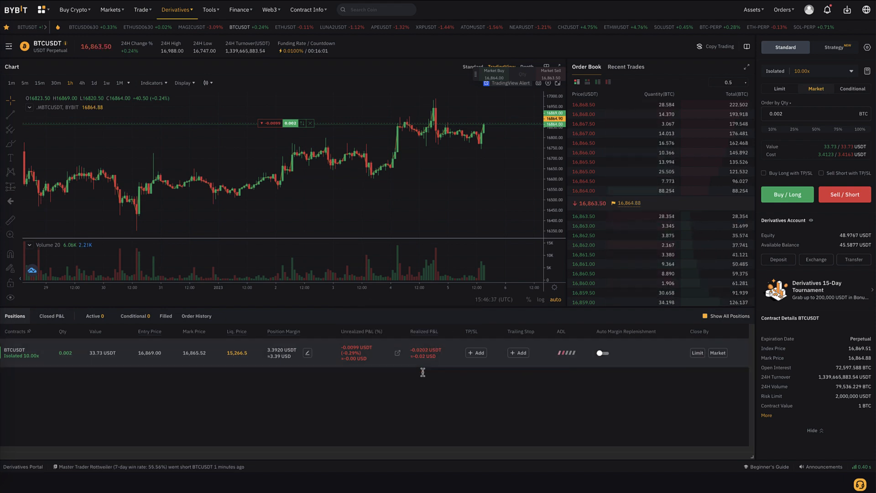
pyautogui.moveTo(425, 373)
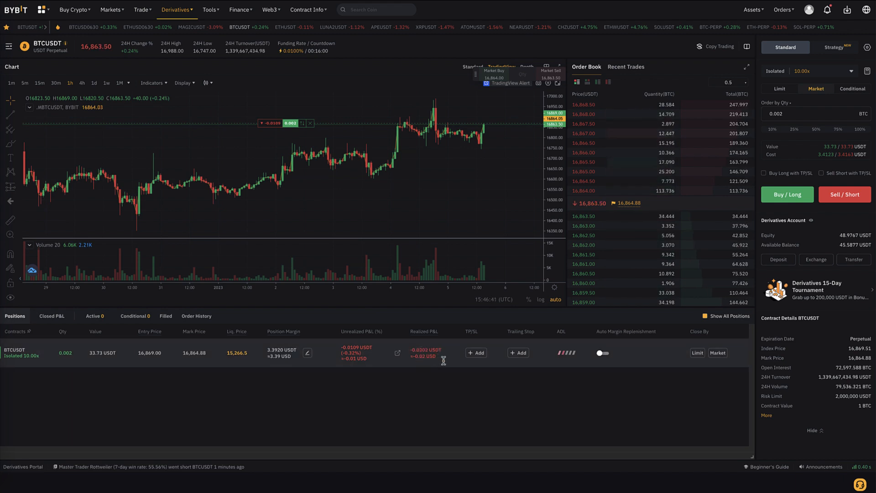
pyautogui.moveTo(426, 367)
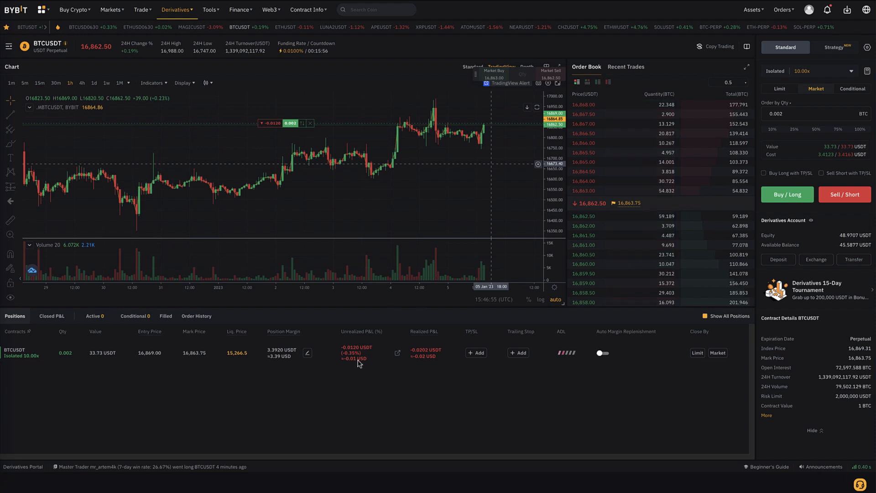
pyautogui.moveTo(359, 356)
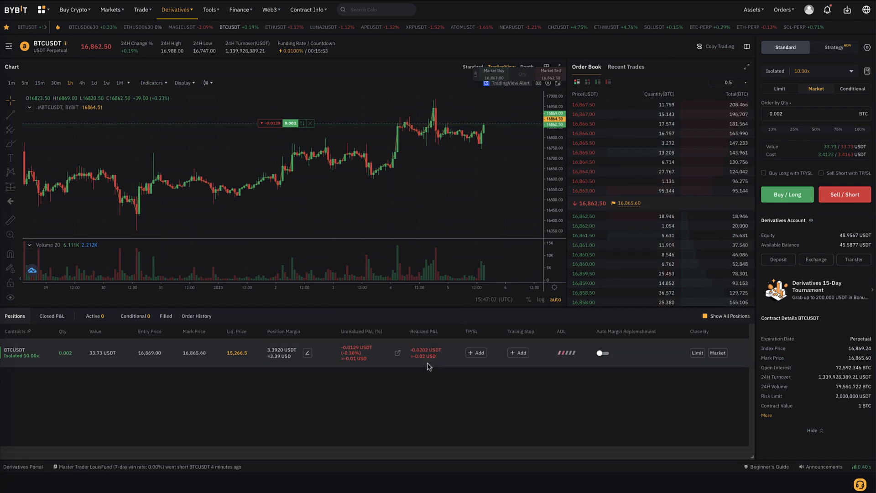
pyautogui.moveTo(409, 392)
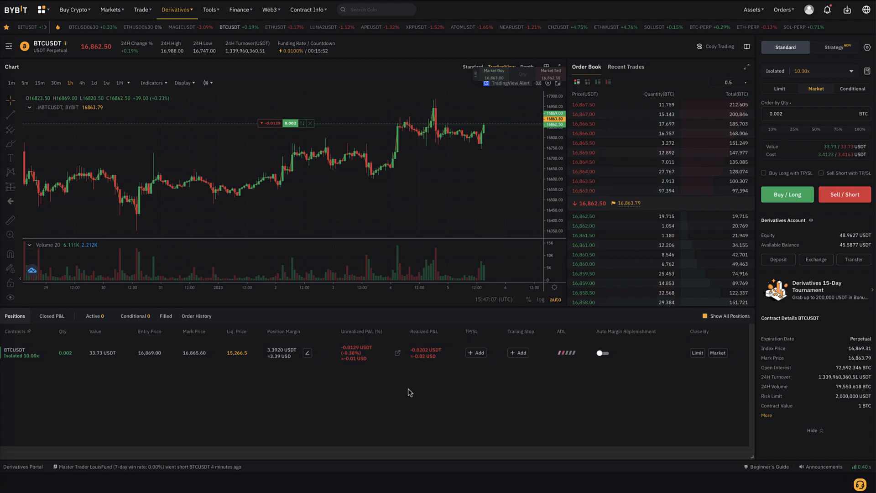
pyautogui.moveTo(461, 370)
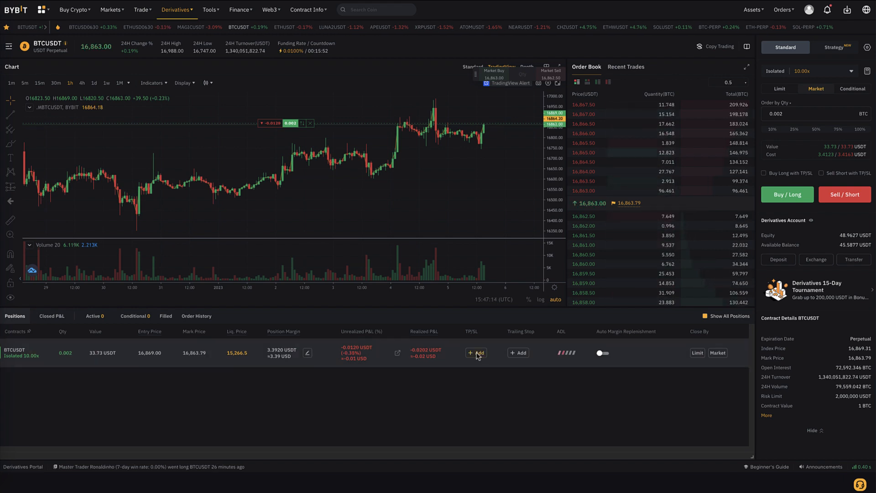
# Step: Add take profit 17000 and stop loss 16500 to the long position and confirm
pyautogui.click(475, 353)
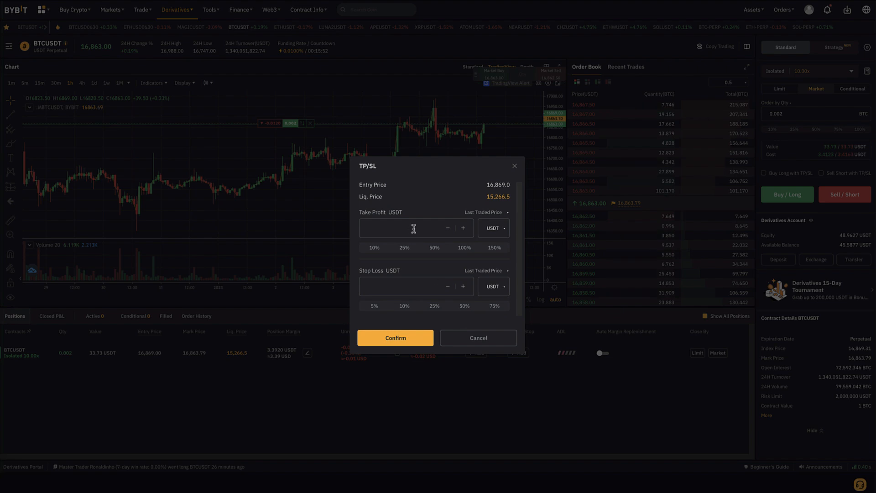
pyautogui.write('17000')
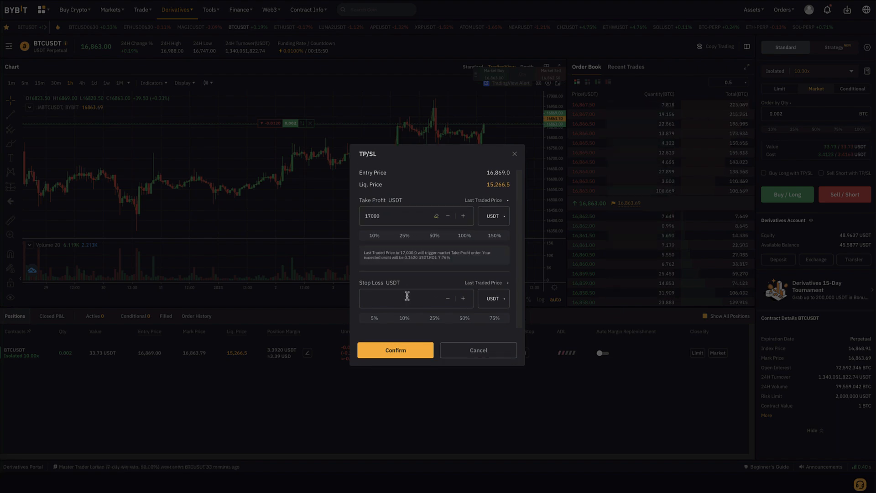
pyautogui.write('16500')
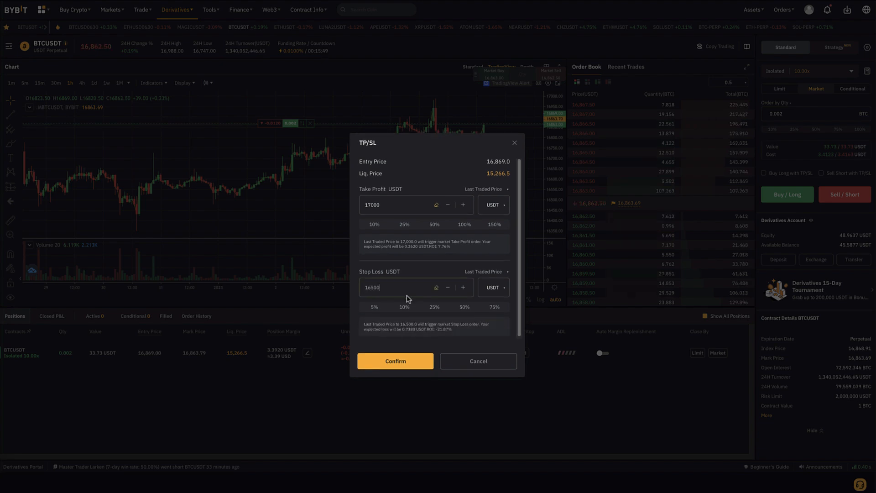
pyautogui.moveTo(406, 253)
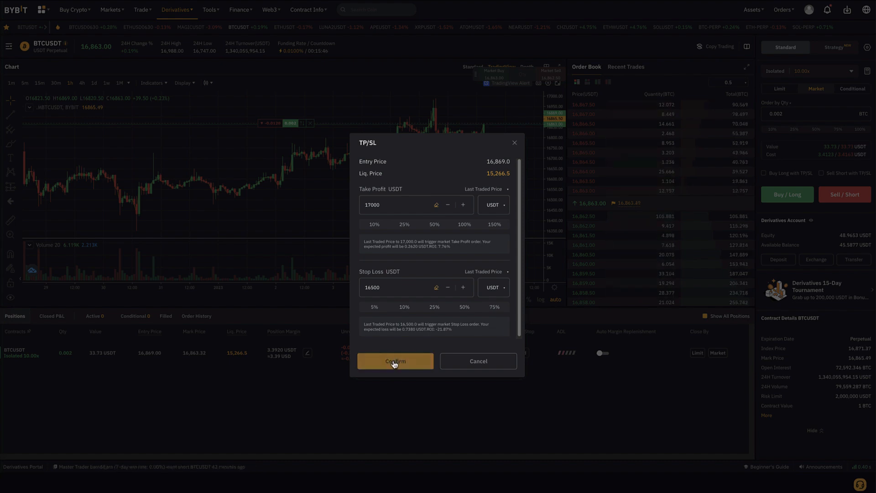
pyautogui.click(395, 360)
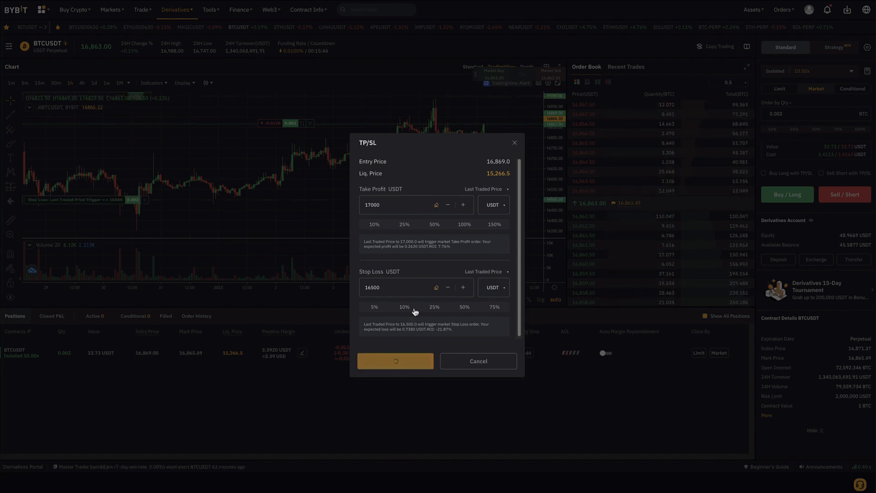
pyautogui.click(395, 361)
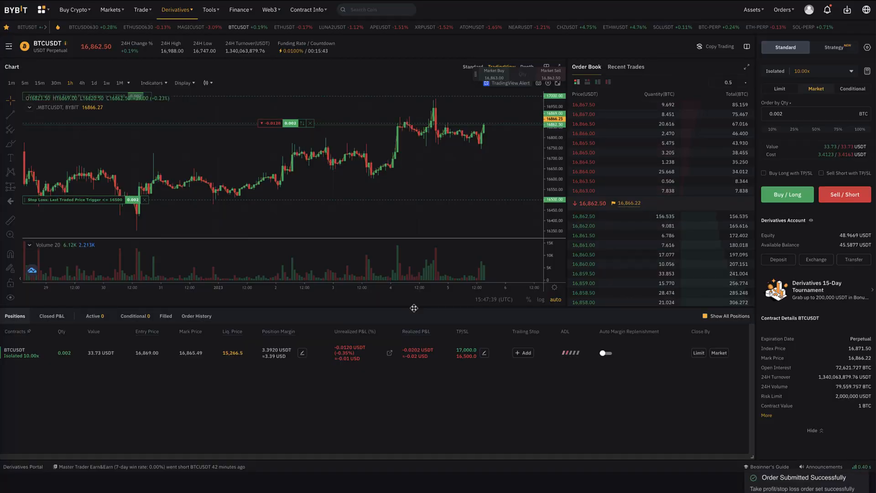
pyautogui.moveTo(525, 330)
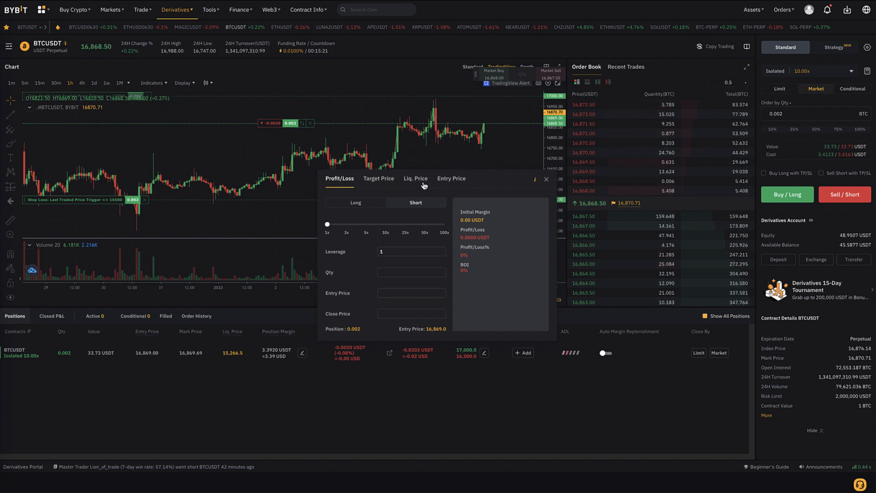
pyautogui.moveTo(368, 289)
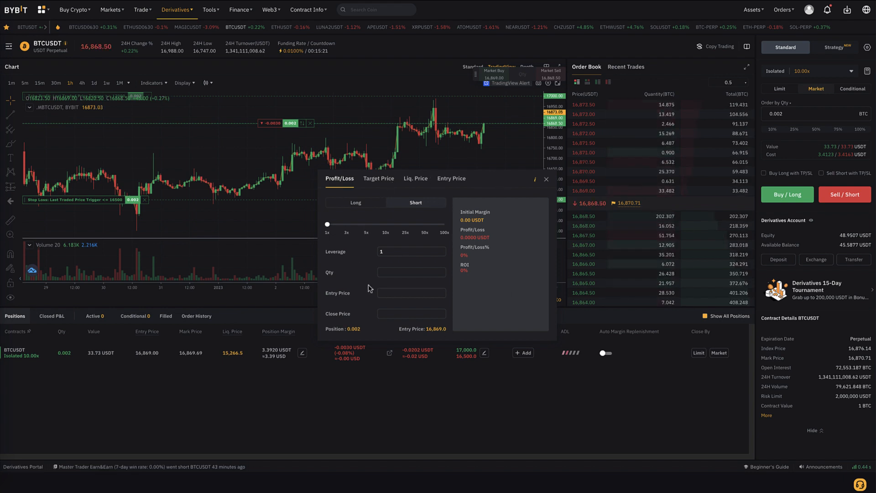
pyautogui.moveTo(502, 226)
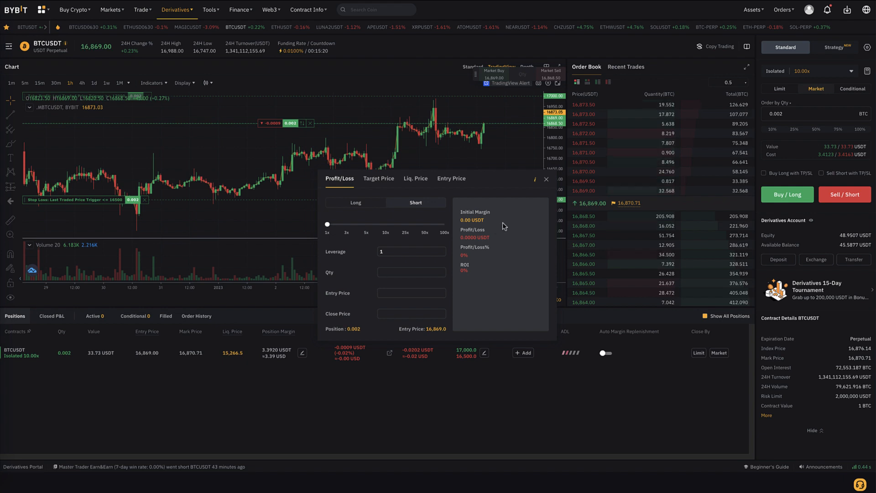